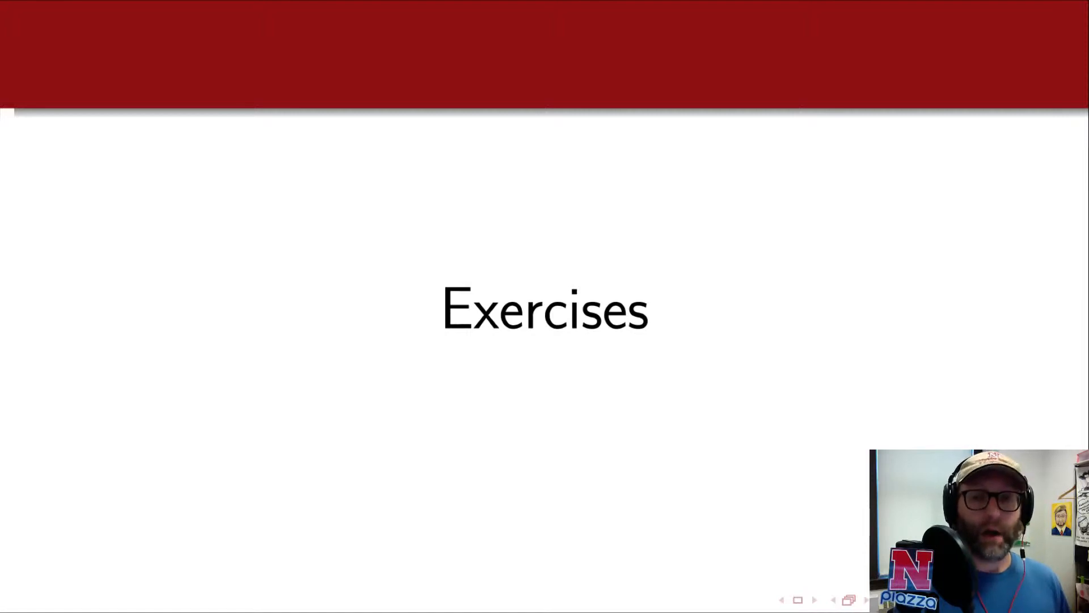
Advance the slideshow to the Password Cracking exercise slide showing the target SHA-256 hash
click(815, 599)
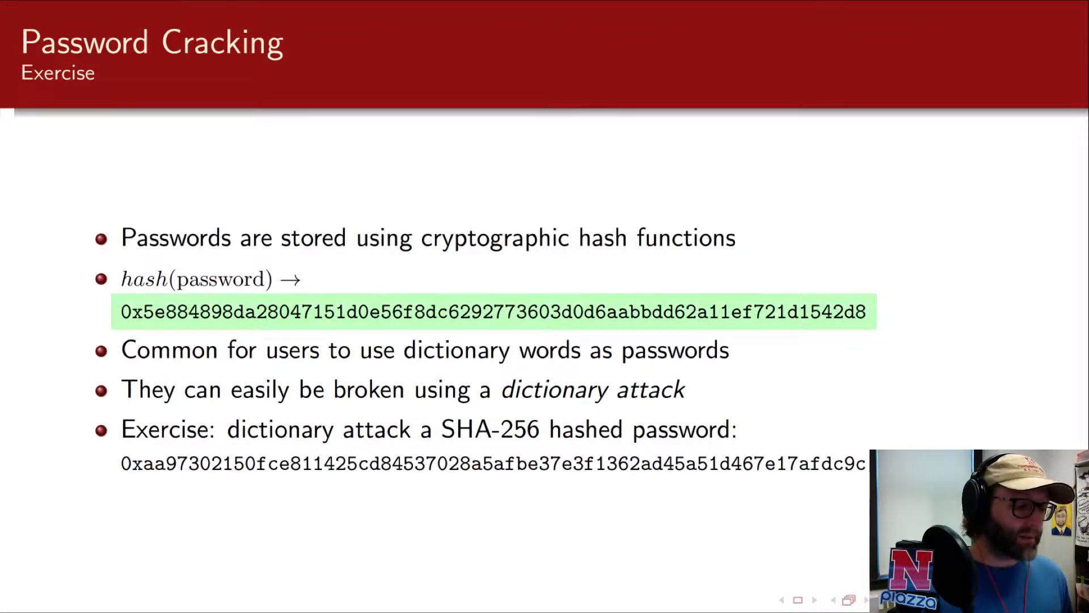
mouse_move(909, 307)
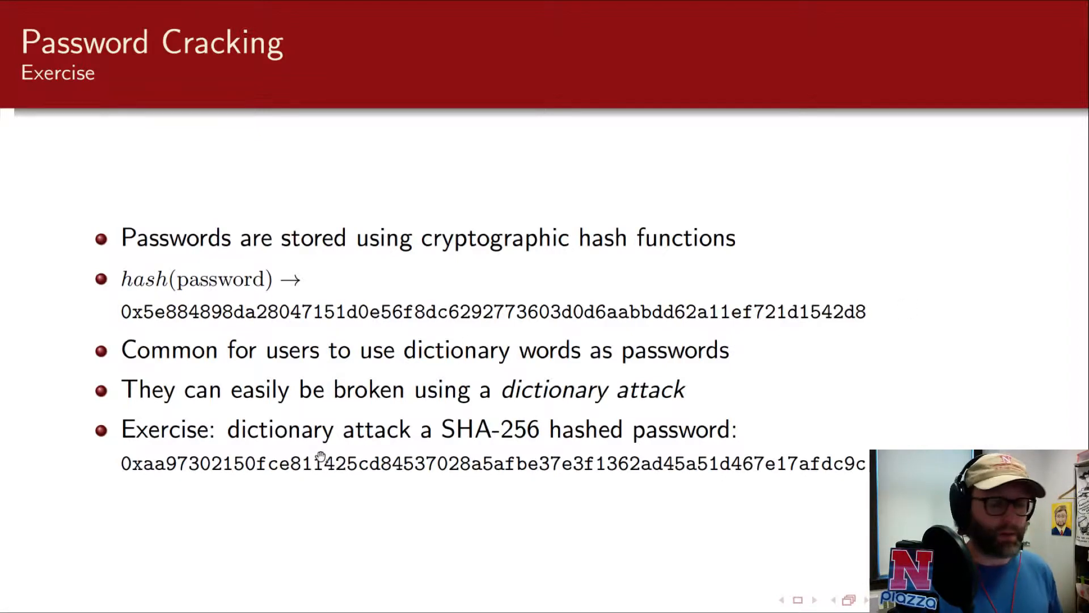
mouse_move(573, 495)
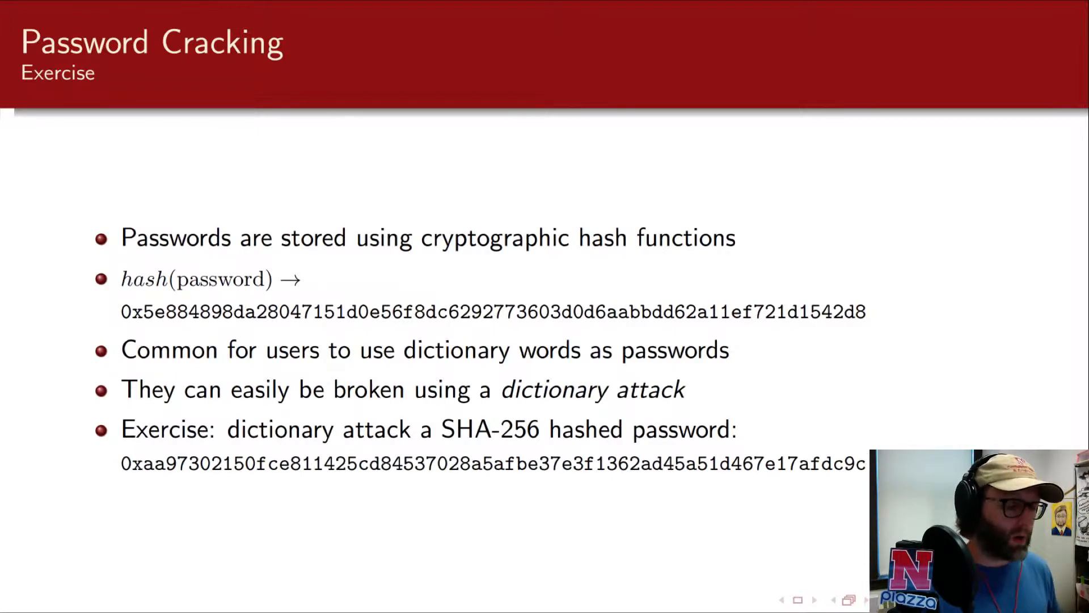
mouse_move(632, 464)
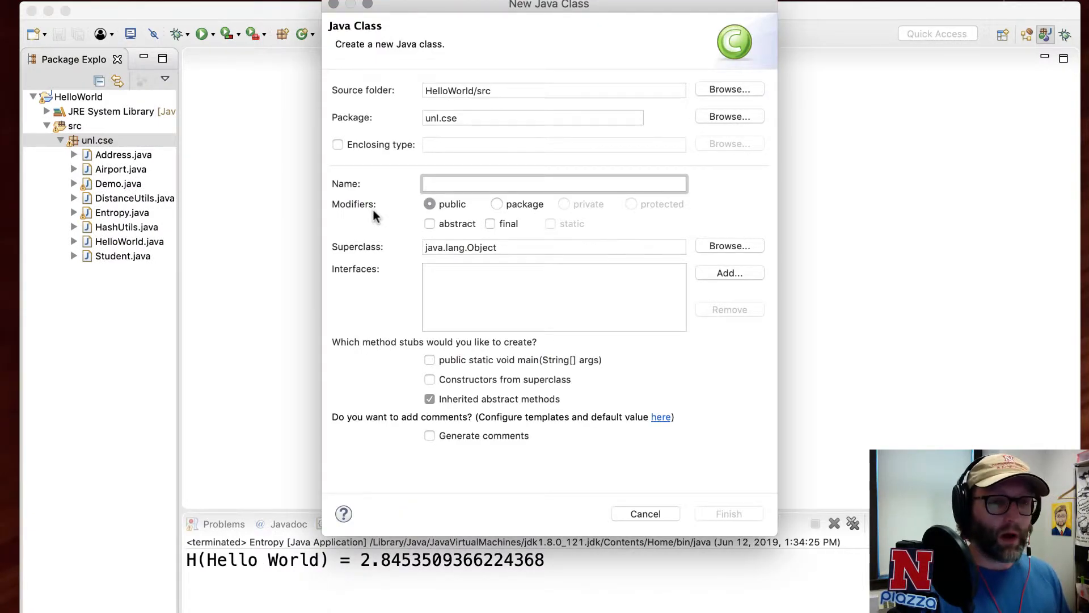
Name the new Java class PasswordCracker in package unl.cse and create it
click(554, 183)
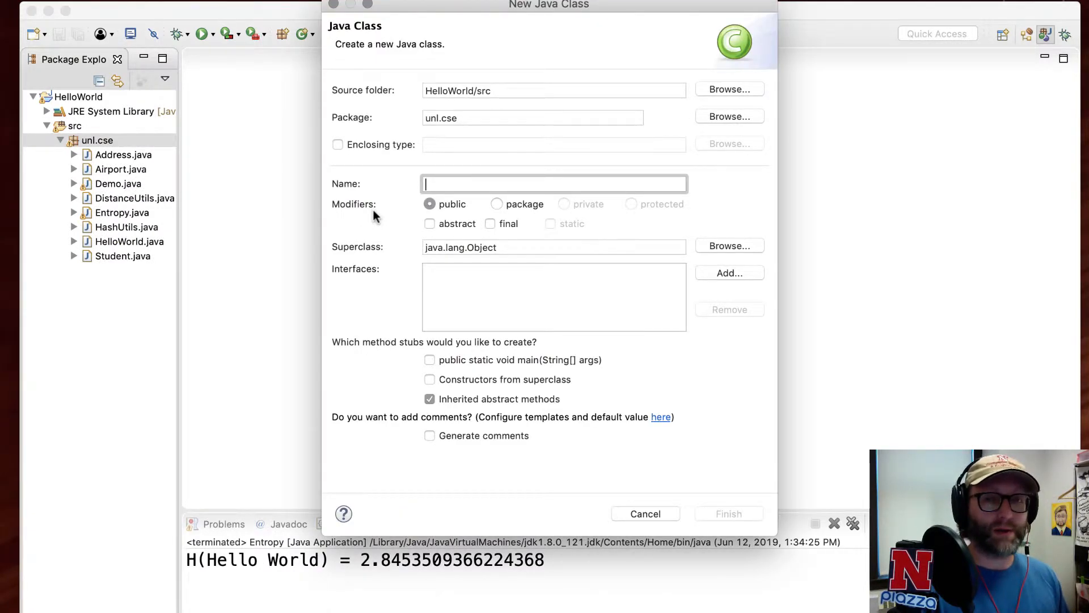
text(PasswordCracker)
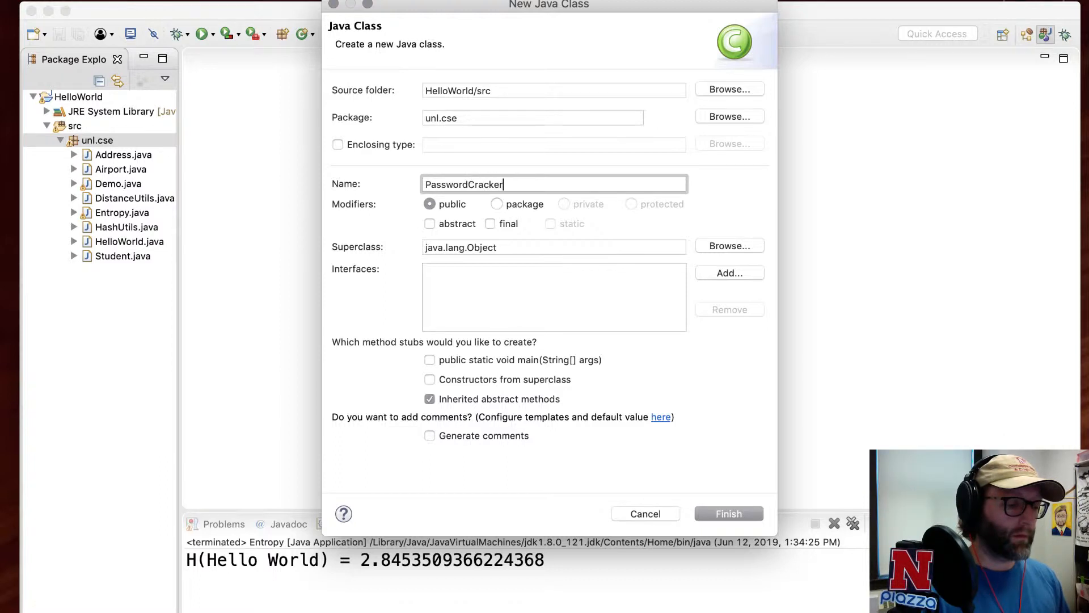
click(728, 513)
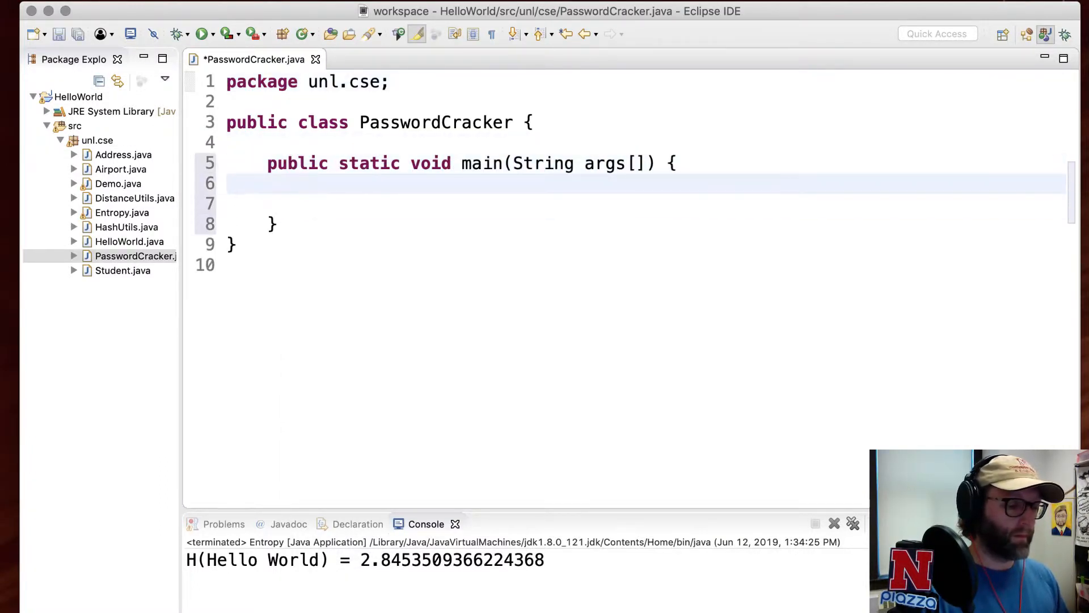
Count /usr/share/dict/words with wc -l (235,886 words), then return to Eclipse
key(Return)
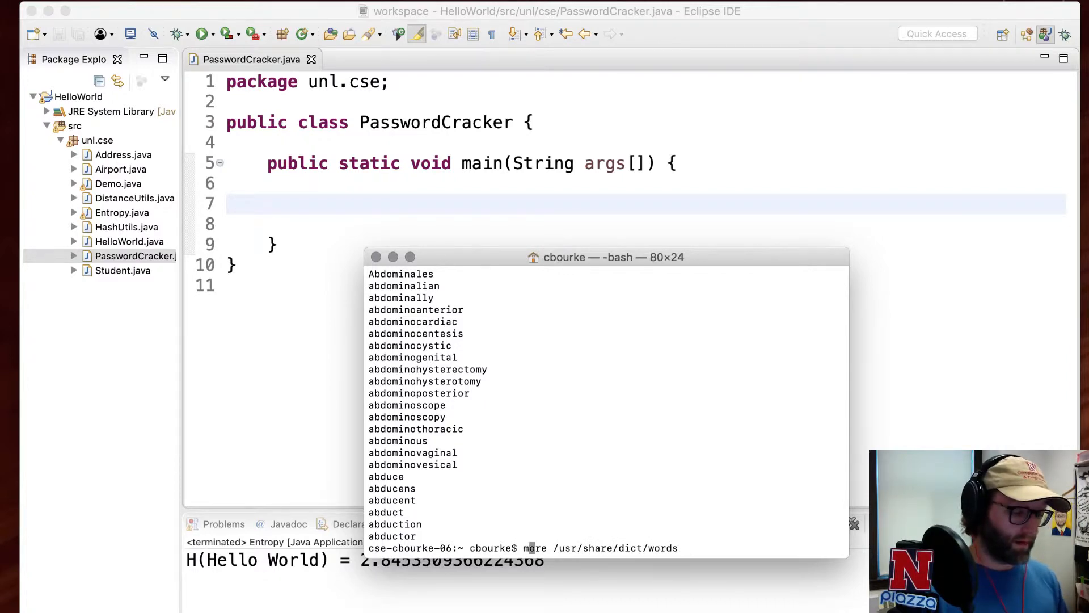
text(wc)
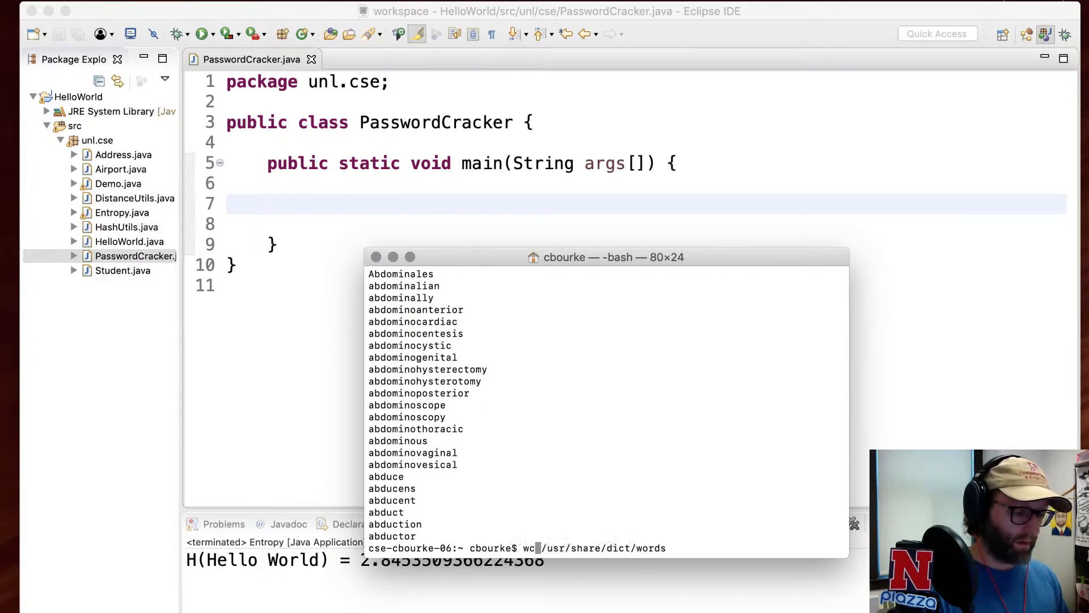
key(Return)
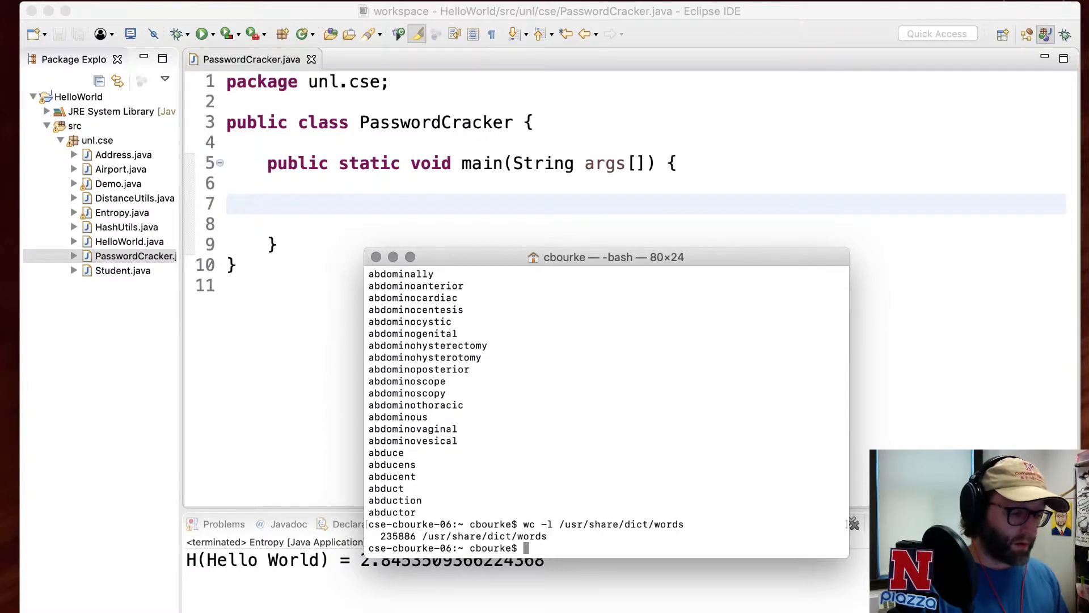
mouse_move(425, 345)
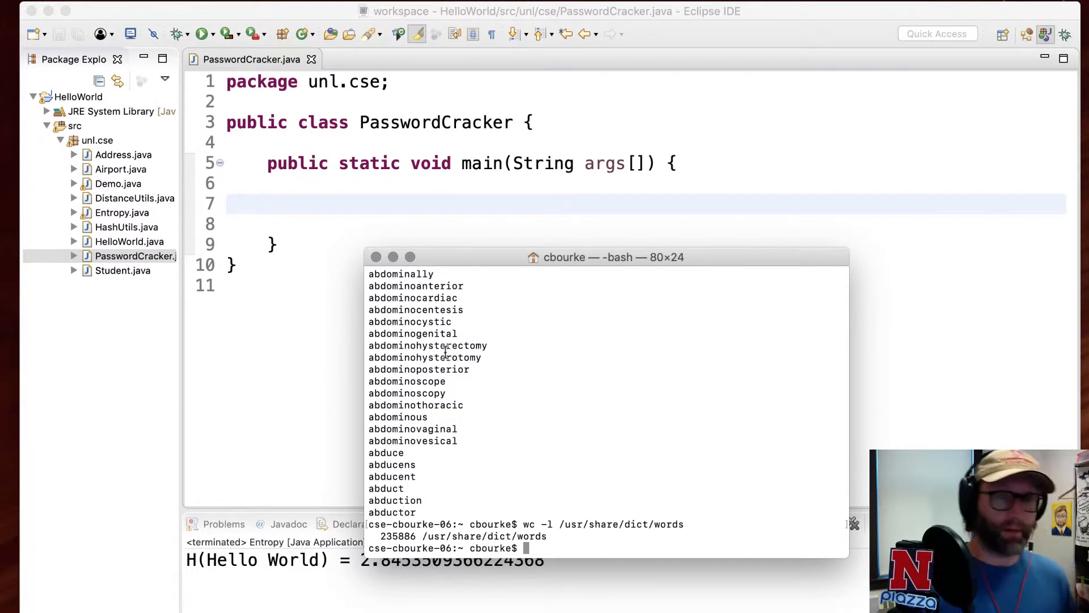
mouse_move(566, 561)
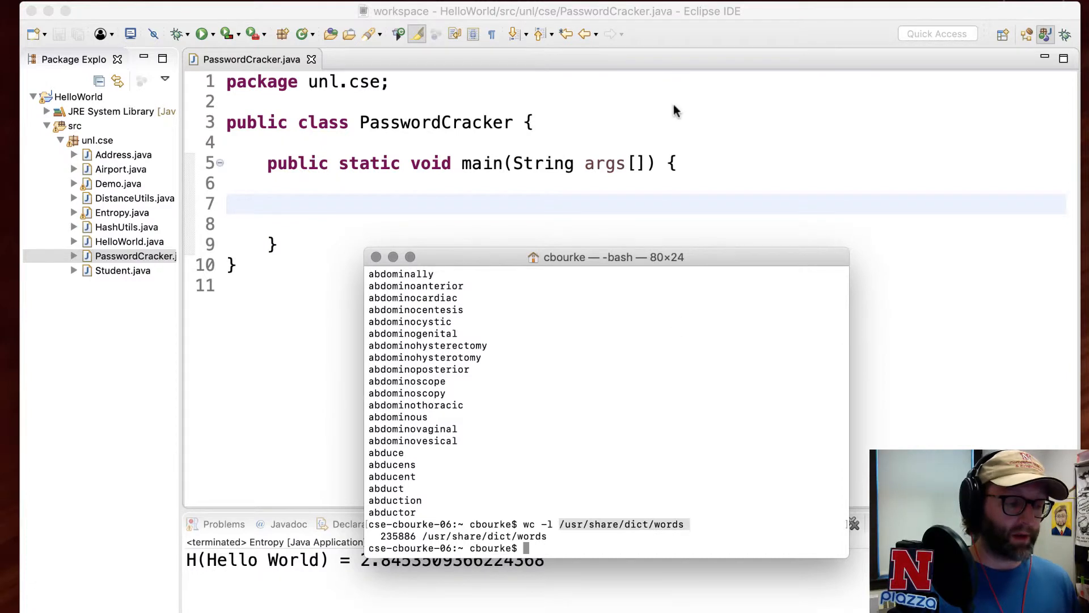
click(641, 201)
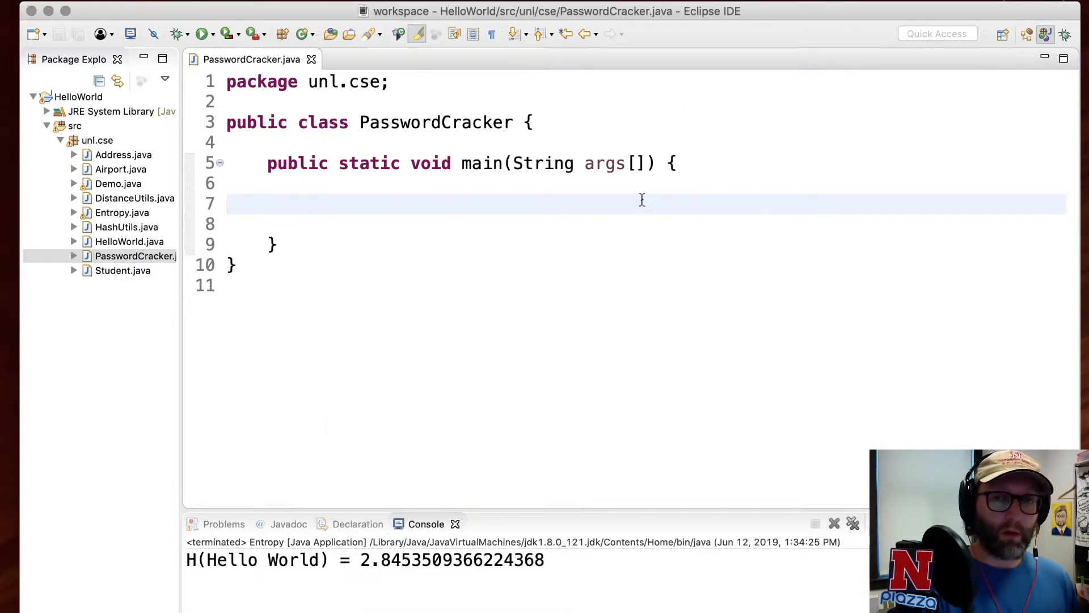
Declare Scanner s = null and, inside a try block, open a new Scanner on the dictionary file
click(309, 203)
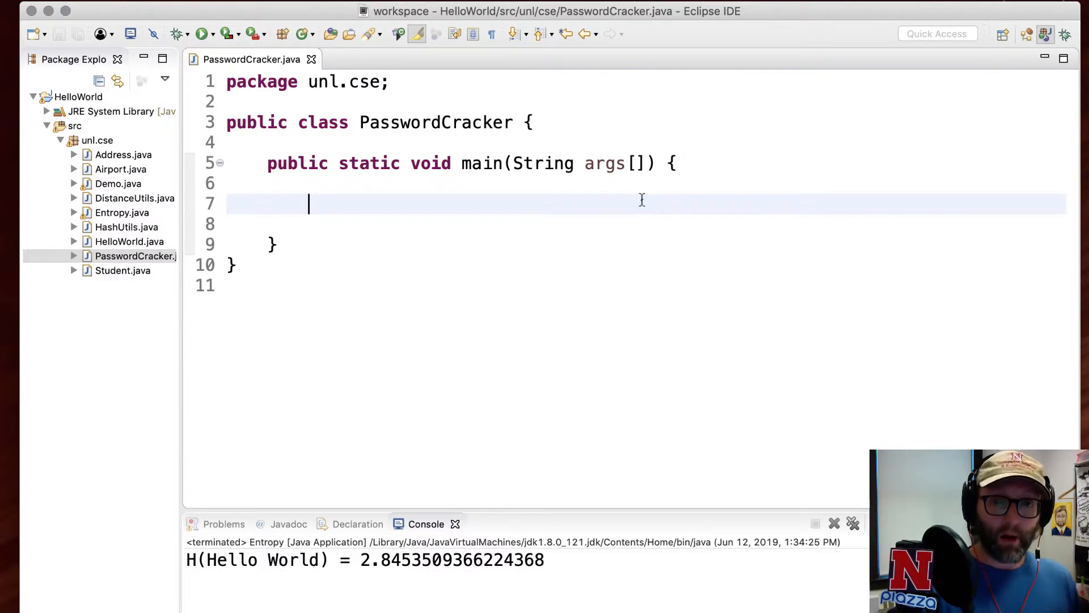
text(S)
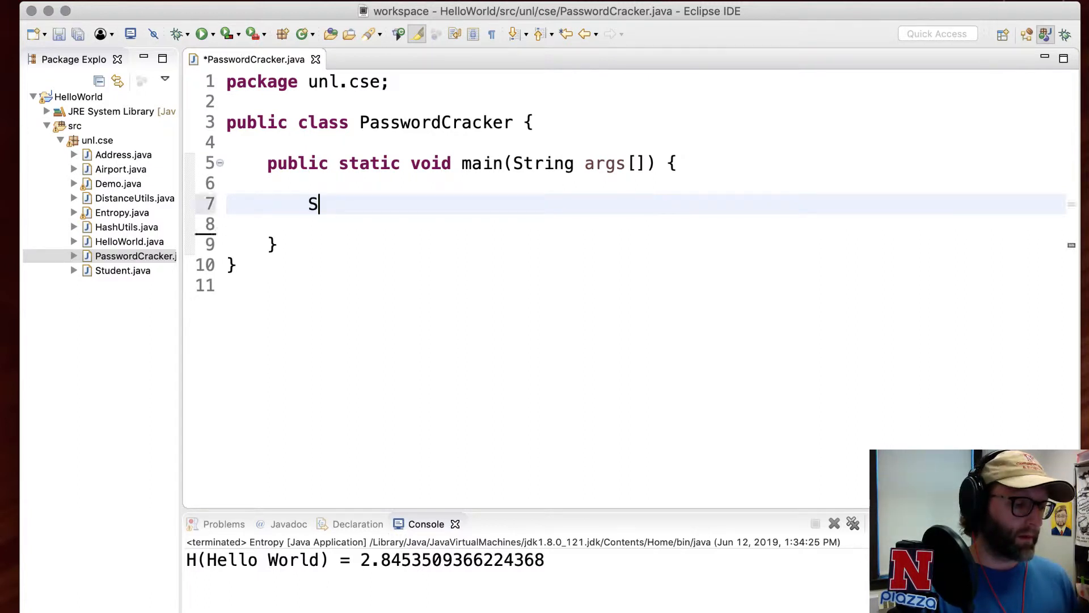
text(canner s=)
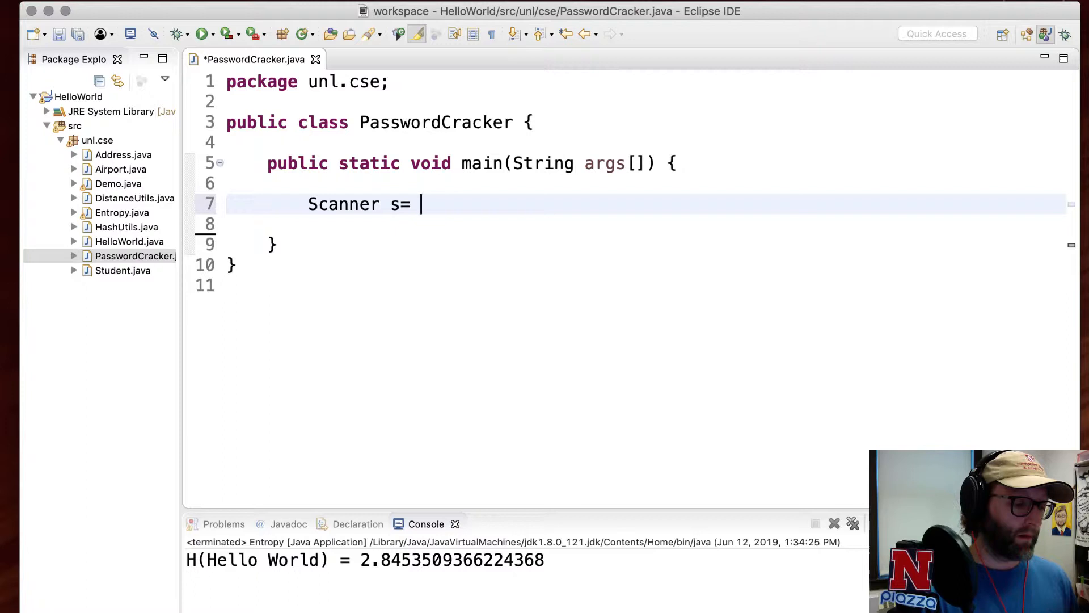
text(null;)
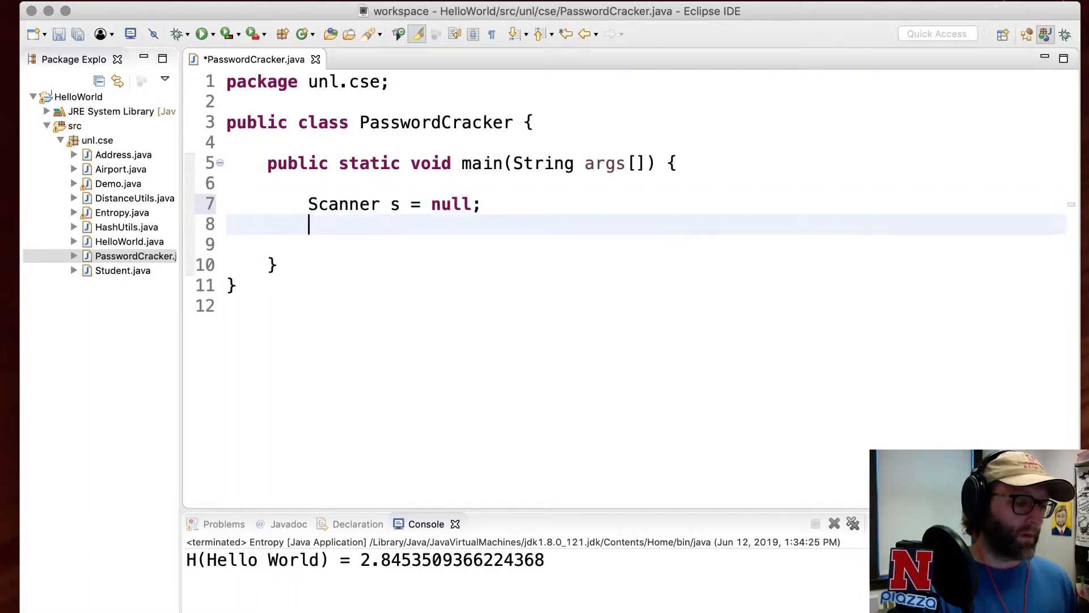
text(try {)
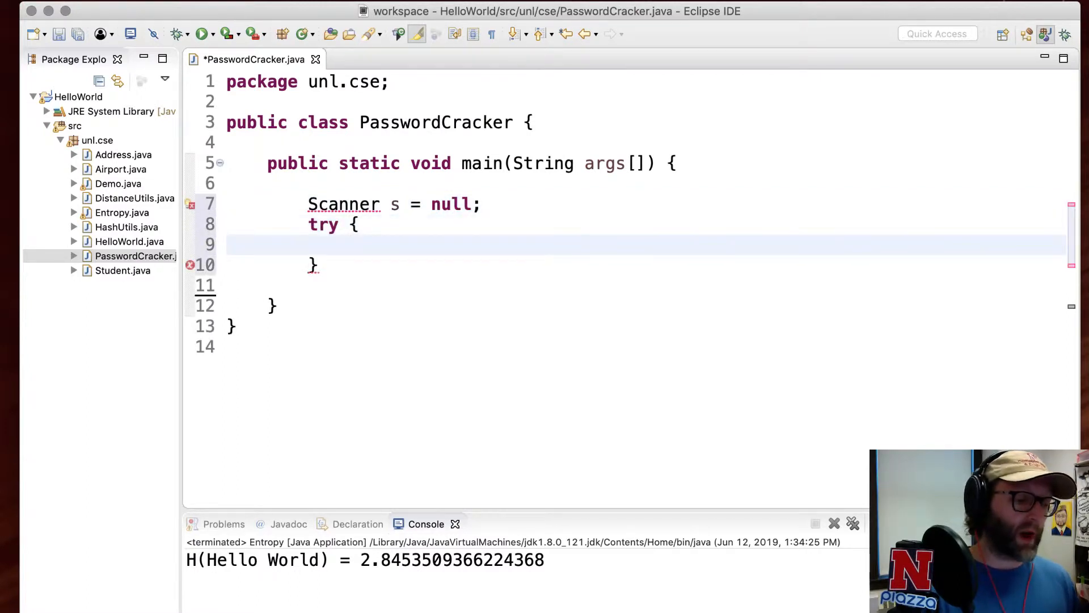
text(s)
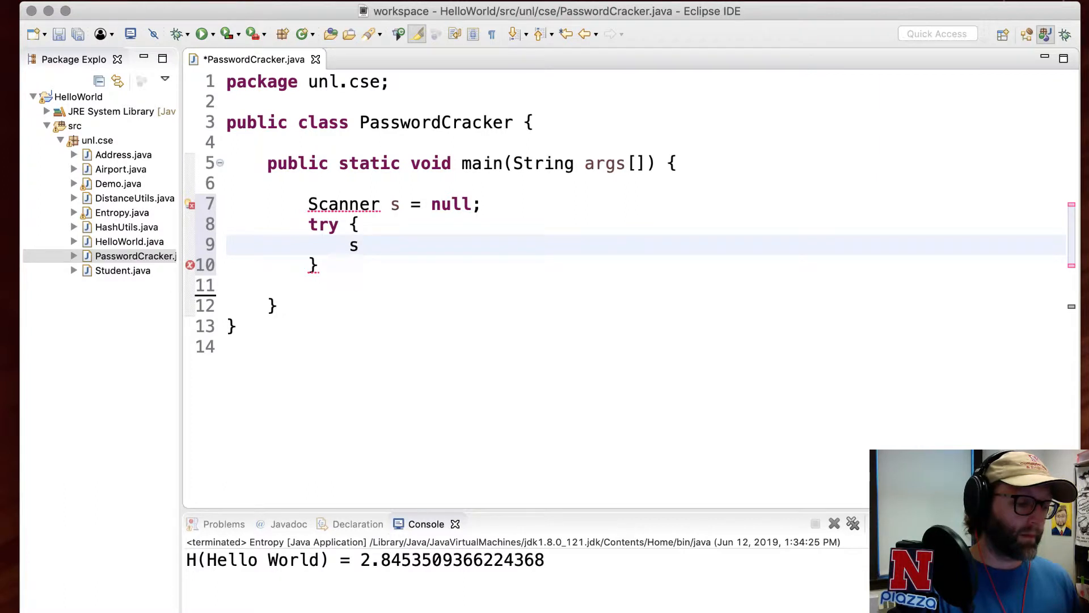
text(= new Scanner(new File(/usr/share/dict/words)
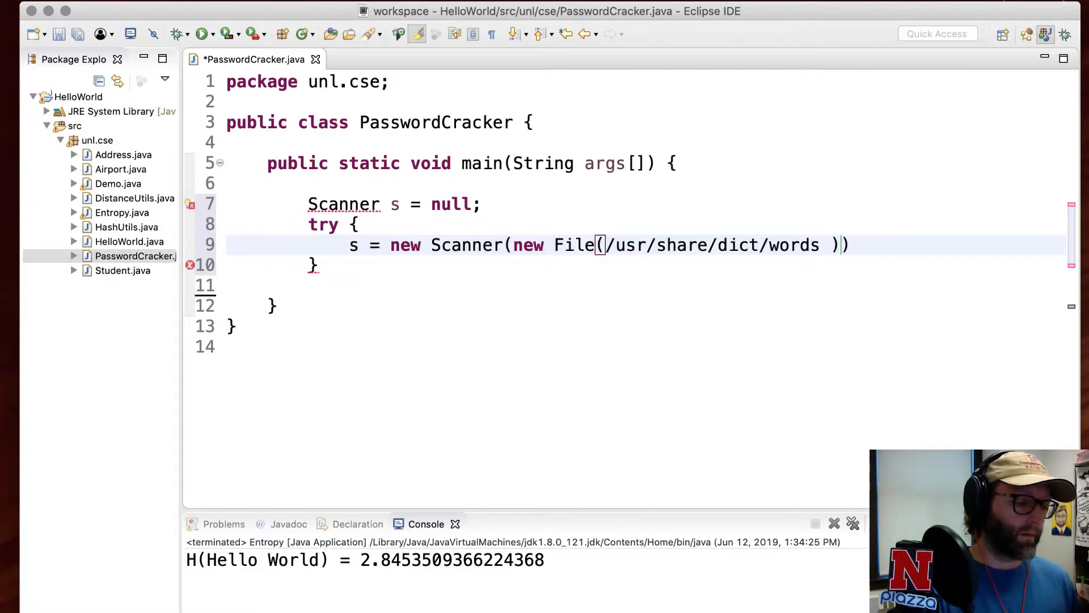
text(")
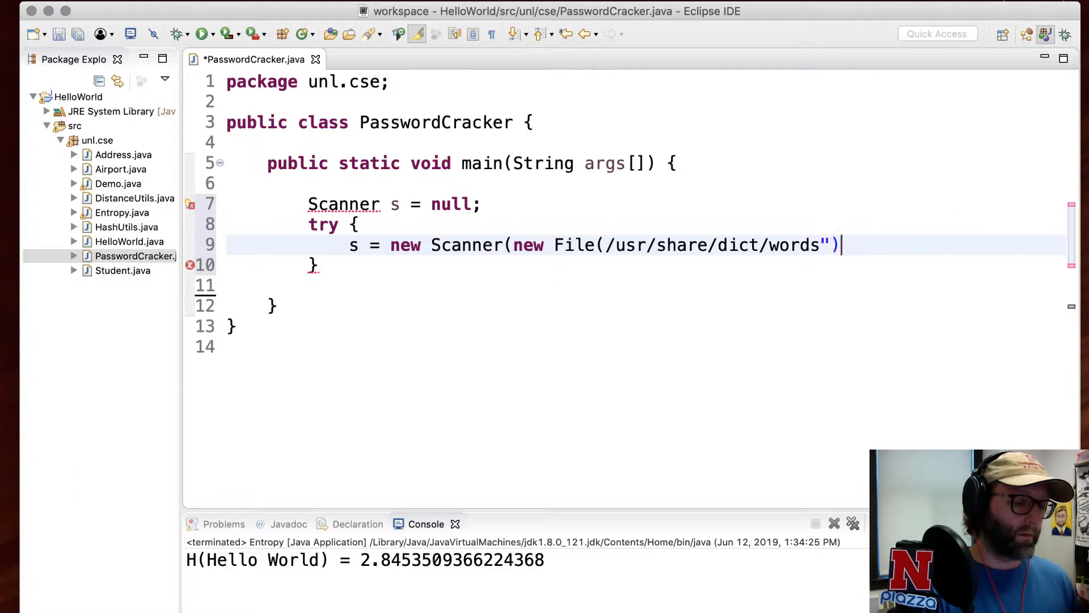
text();)
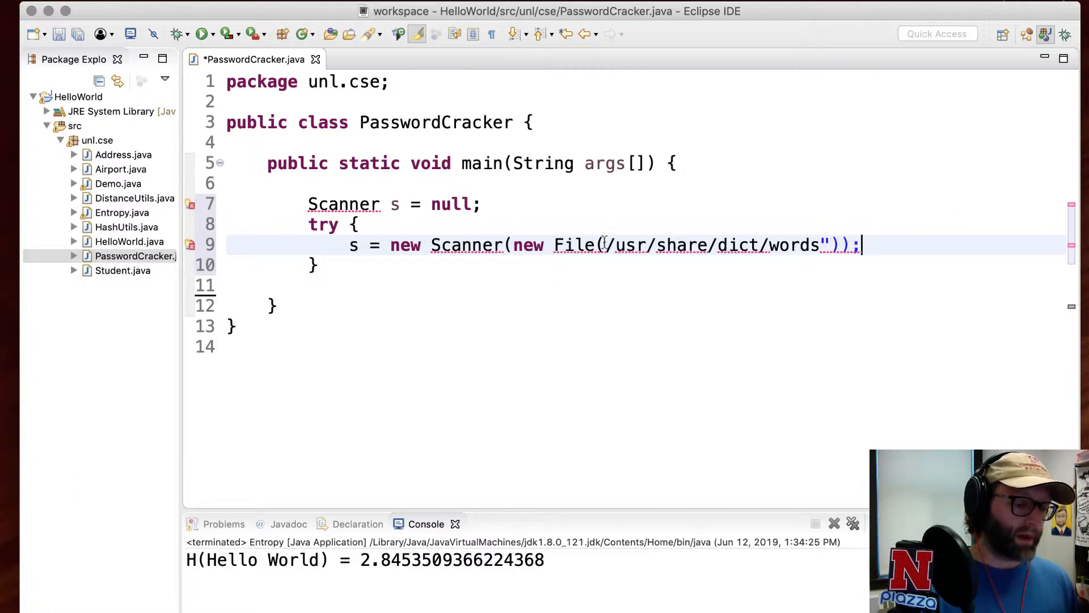
text(")
click(642, 264)
text( catch)
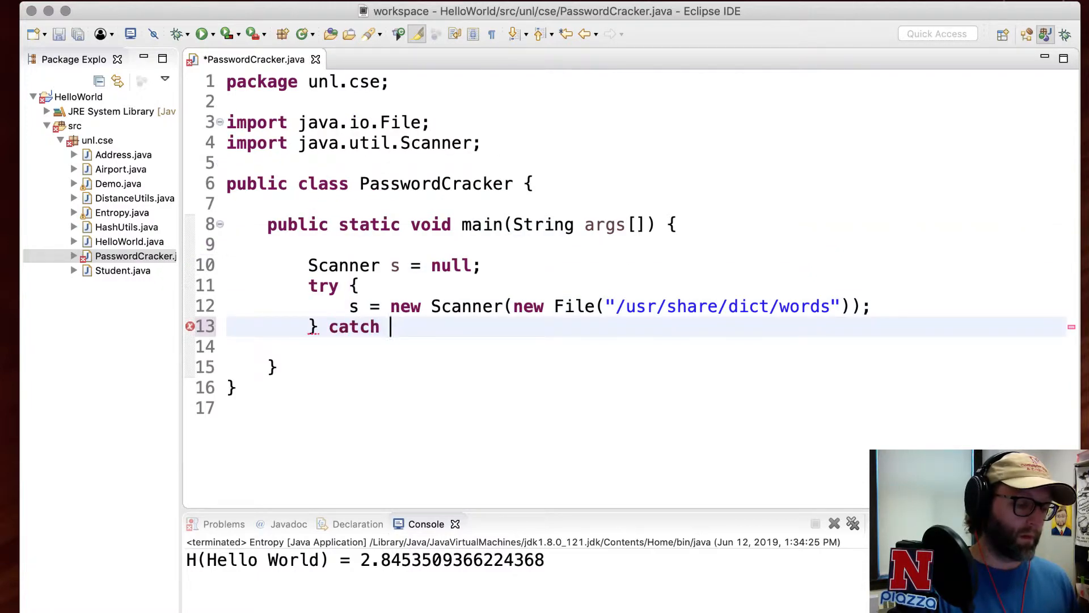
Catch FileNotFoundException e and throw new RuntimeException(e)
text((FileNotFound))
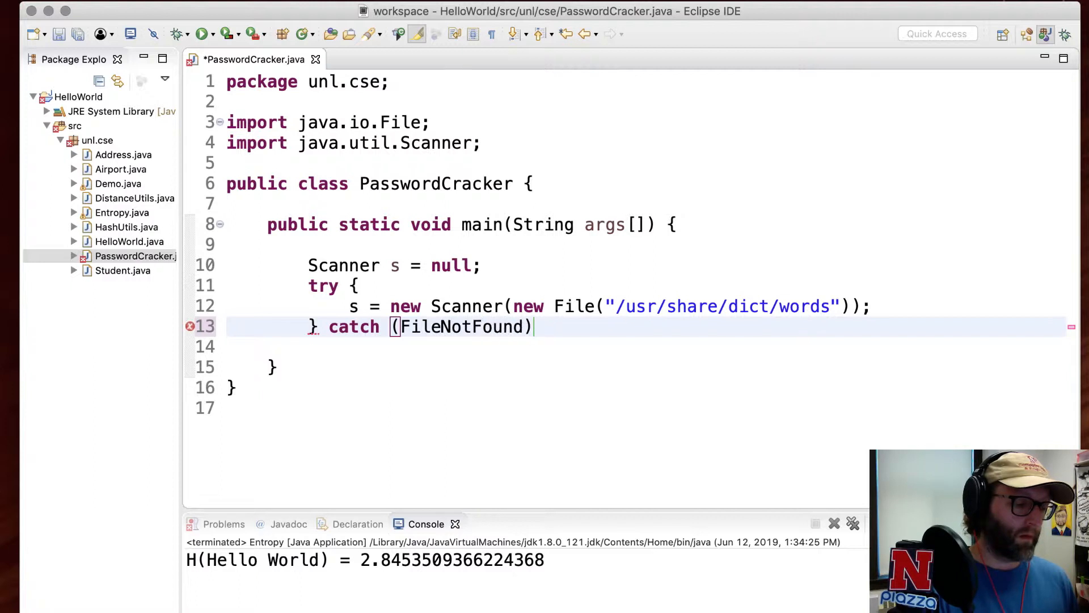
text(Exception e) {)
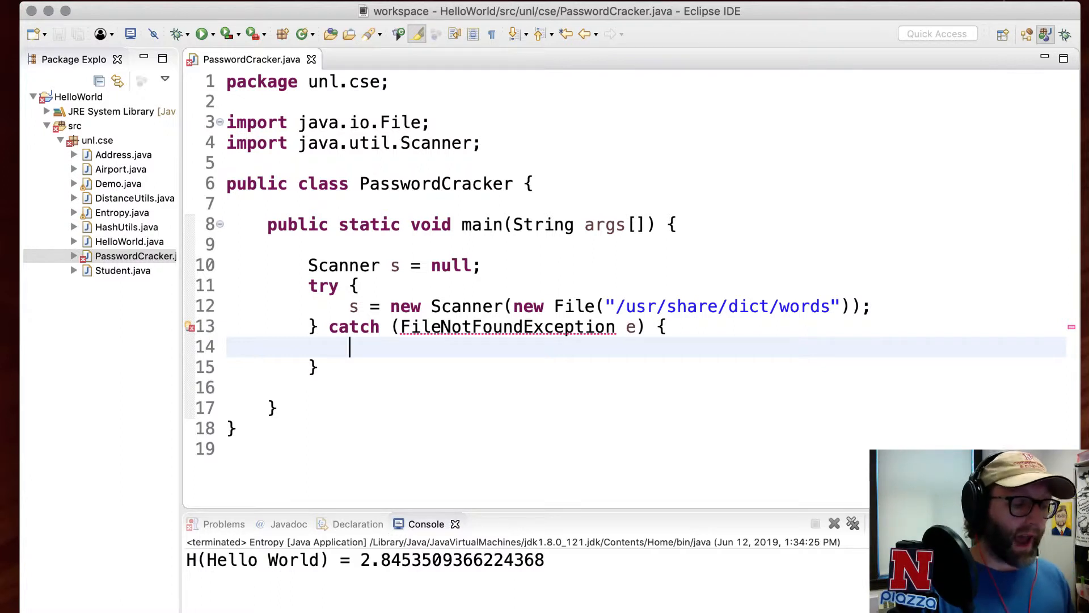
text(t)
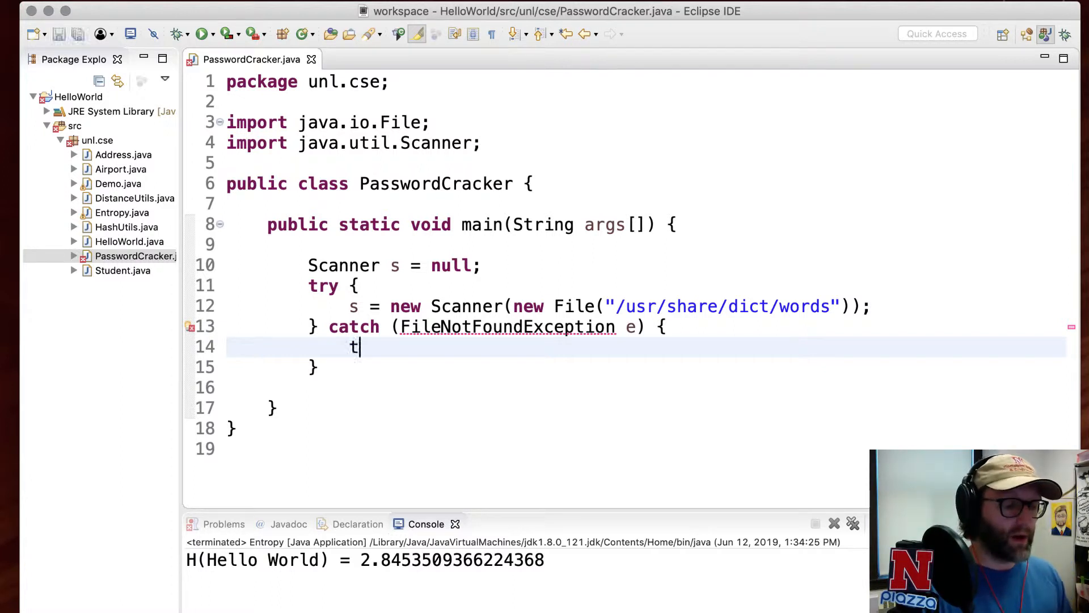
text(hrow)
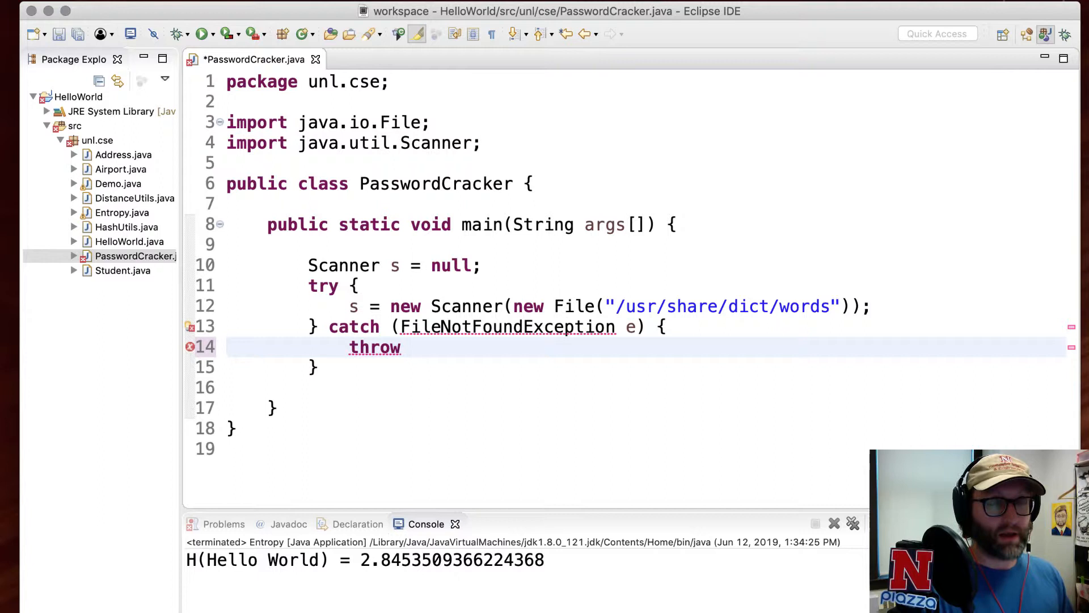
text(new RuntimeException(e);)
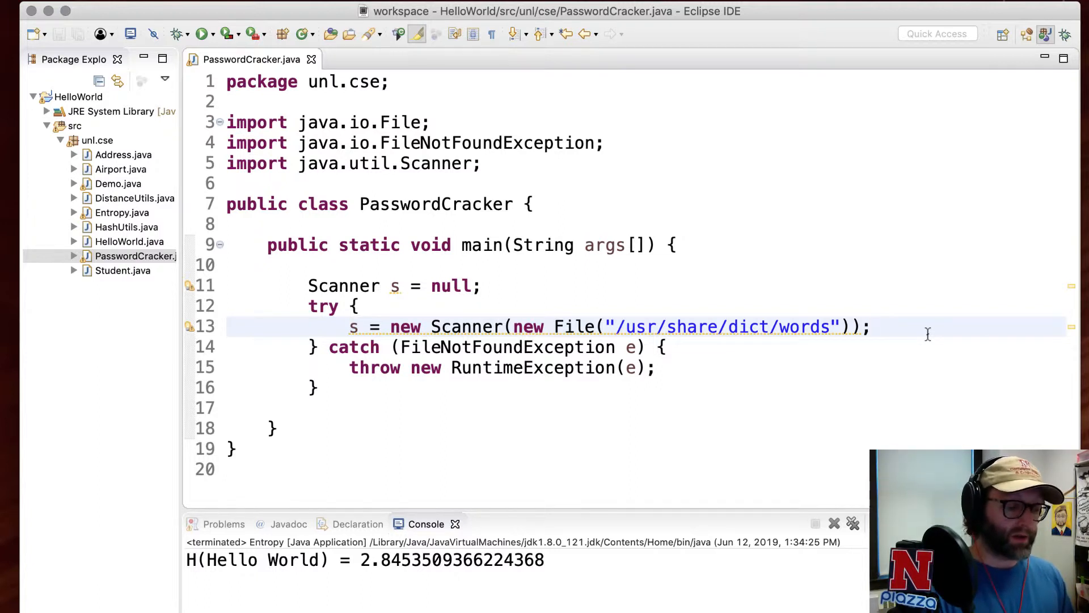
Add a while(s.hasNextLine()) loop that reads each line and prints it with System.out.println
key(Enter)
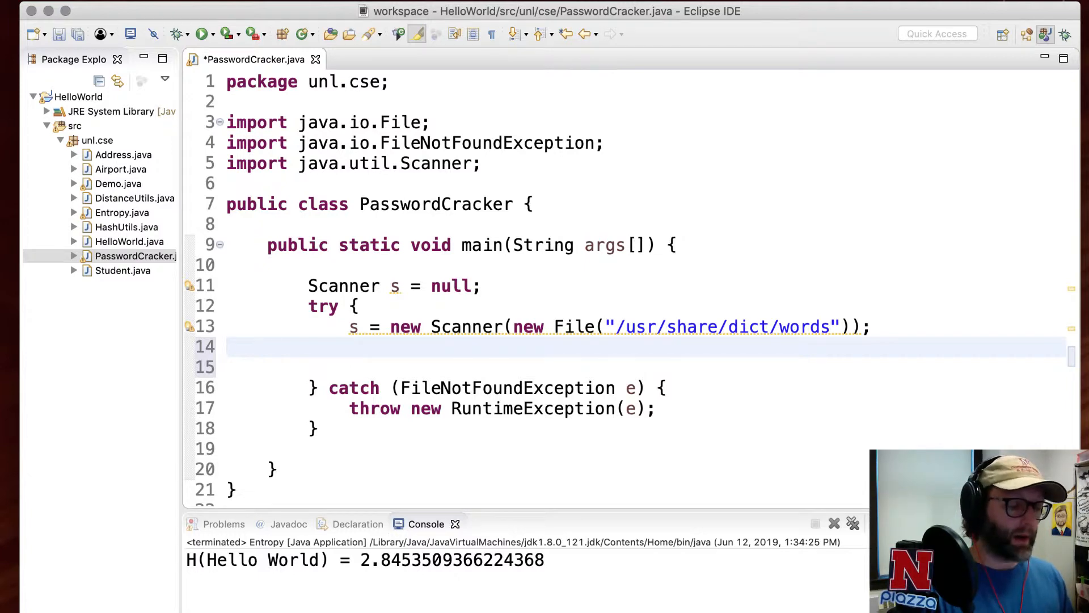
click(349, 347)
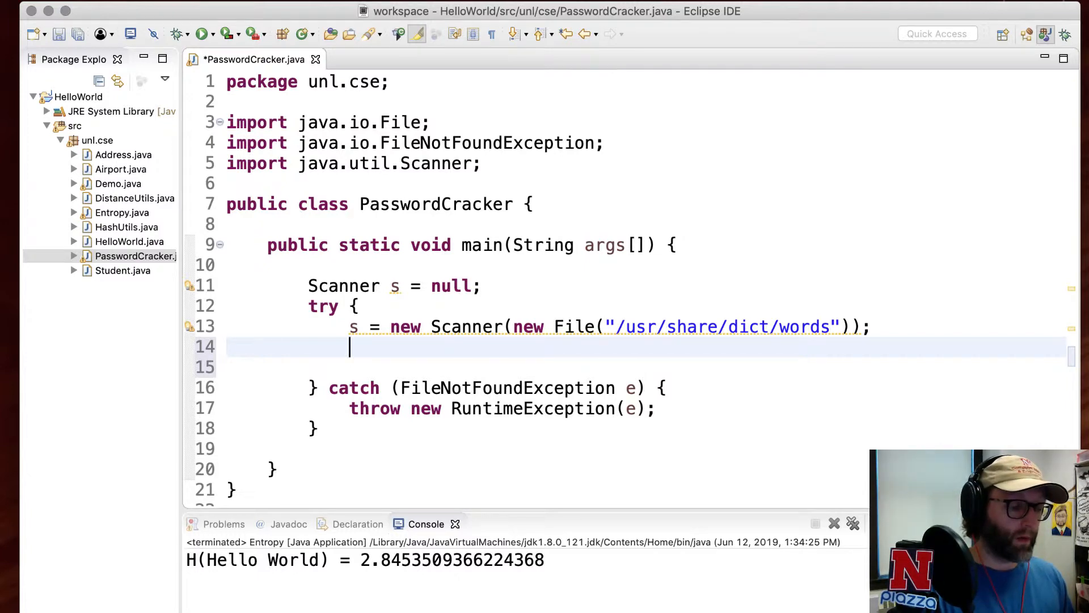
text(while(s.hasNextLine()) {)
click(644, 367)
text(String)
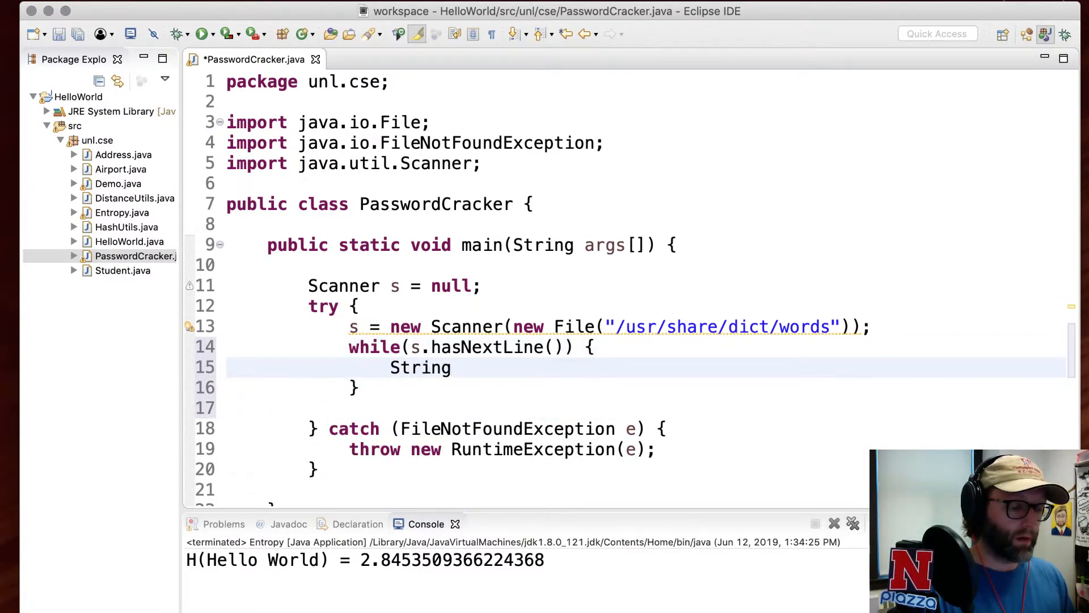
text(line = s.nextLine();)
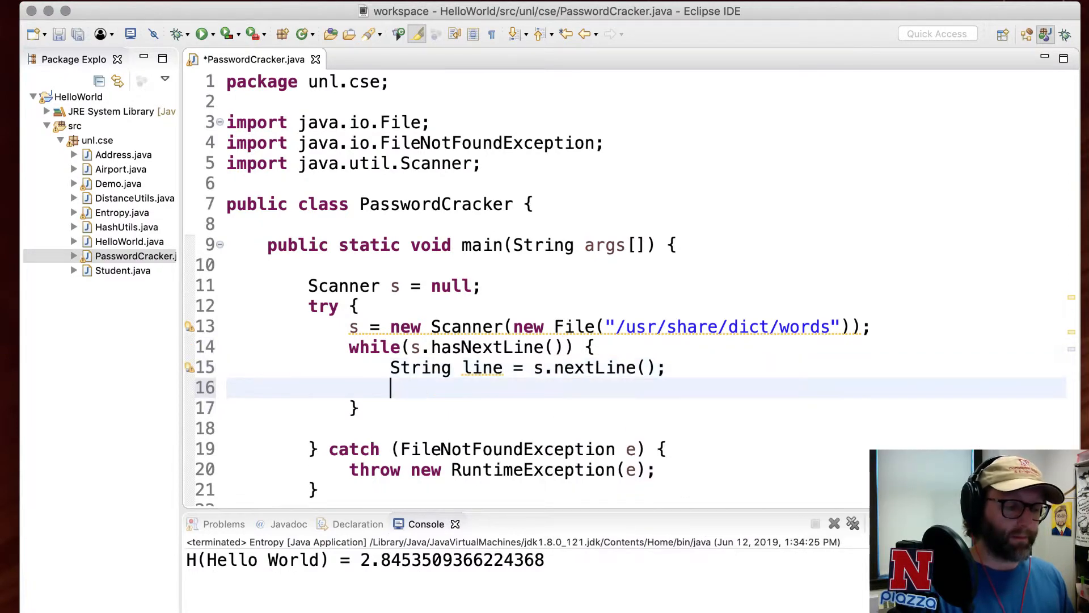
text(System.out.println(line);)
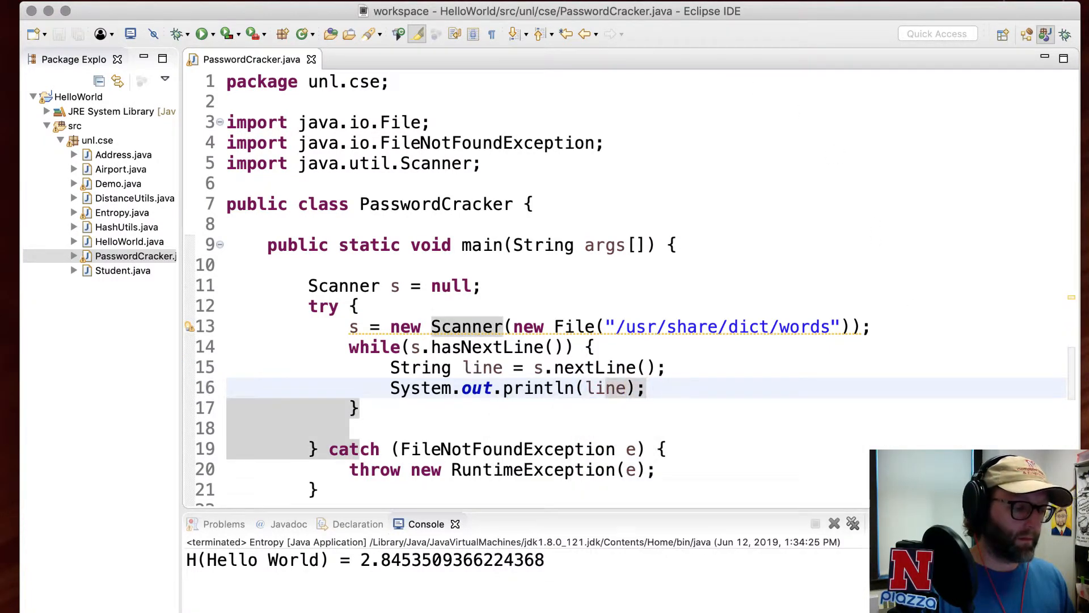
click(201, 34)
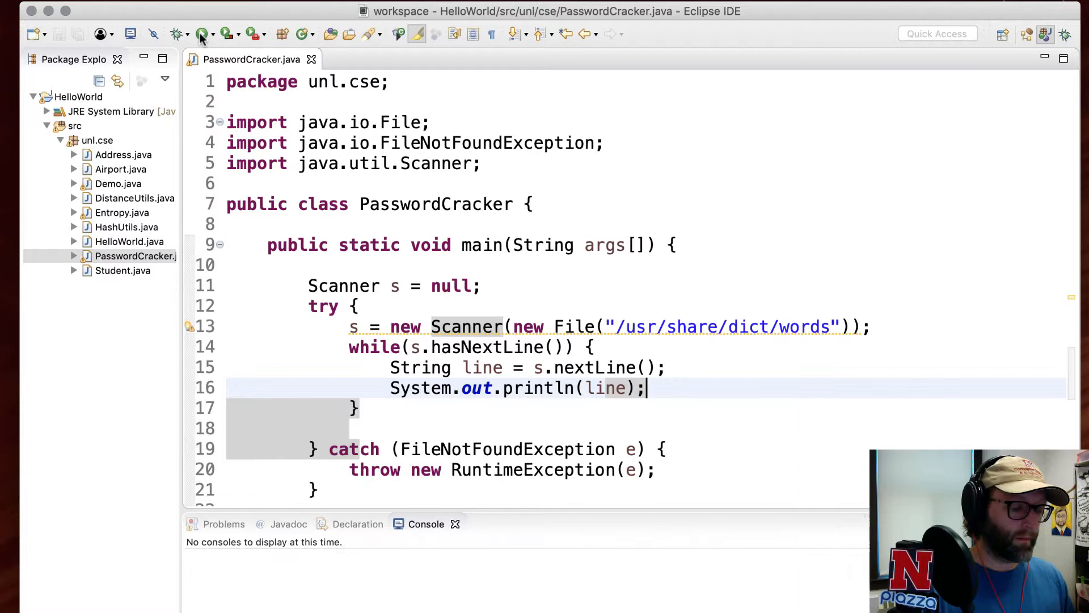
Run PasswordCracker to check the printed dictionary words, then stop it
click(202, 33)
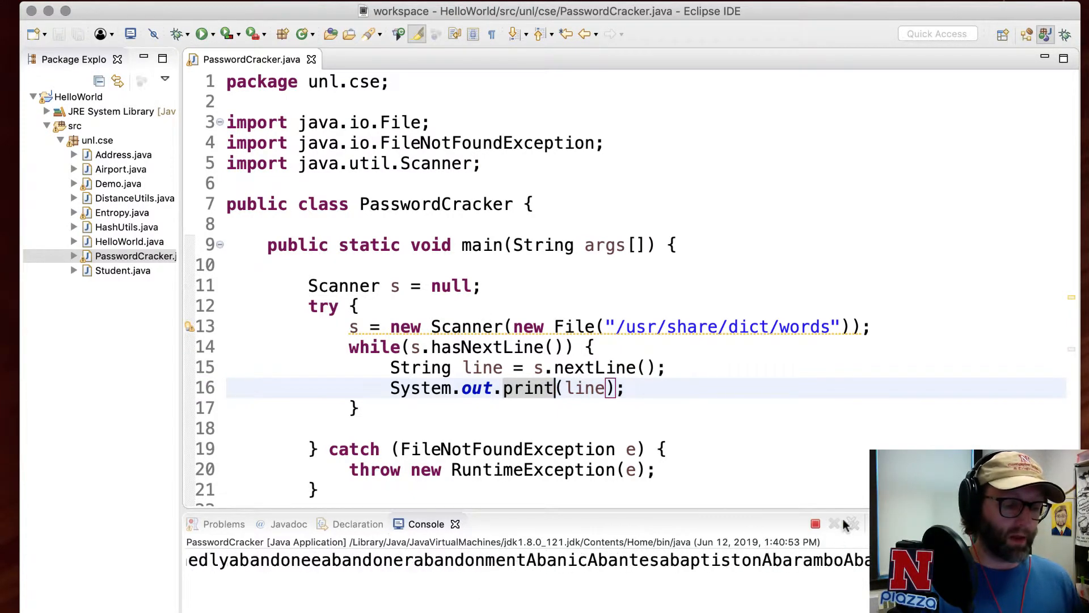
click(815, 523)
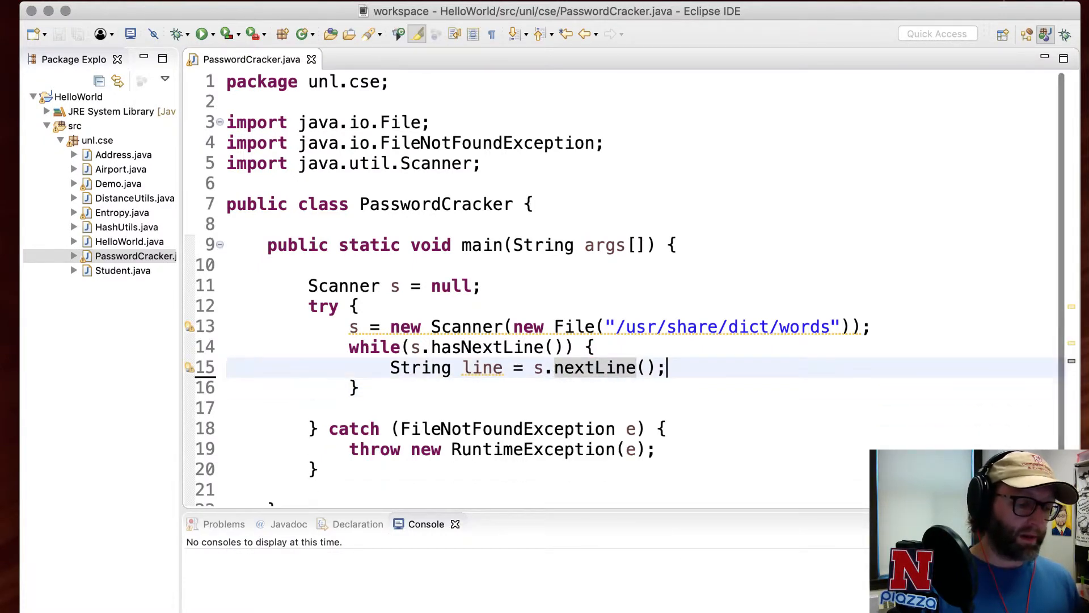
Declare String hash at the top of main, holding the target SHA-256 hex value
key(Return)
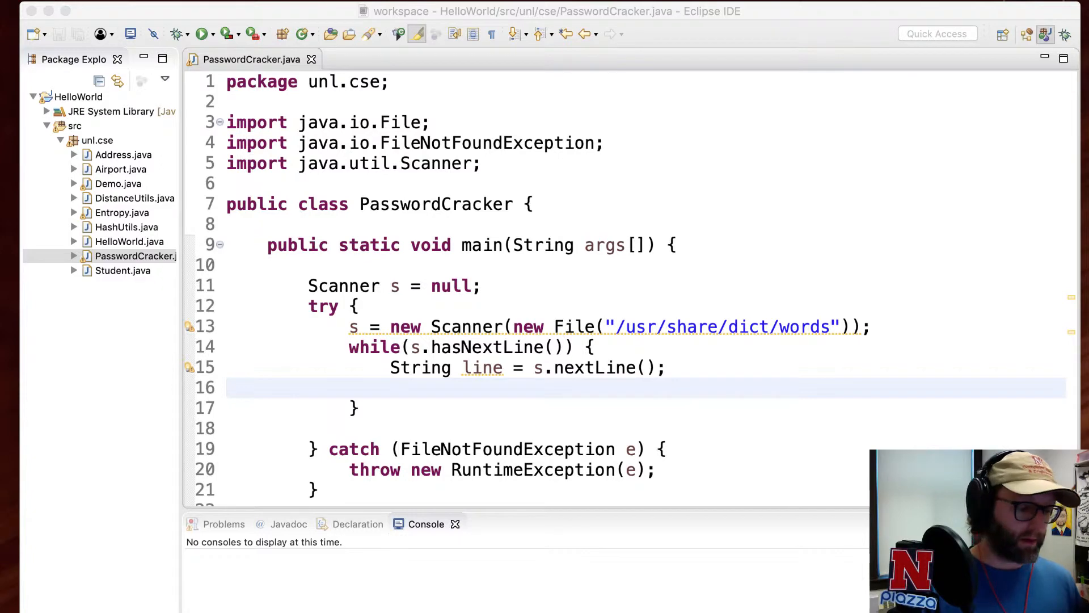
text(String hash = "0xaa97302150fce811425cd84537028a5afbe37e3f1362ad45a51d467e1)
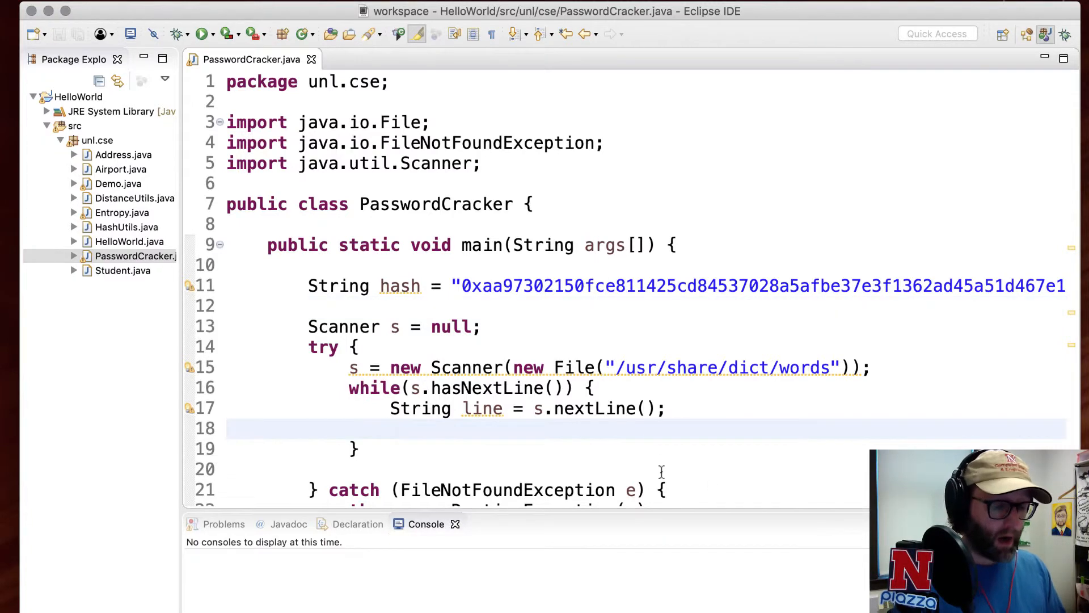
click(390, 429)
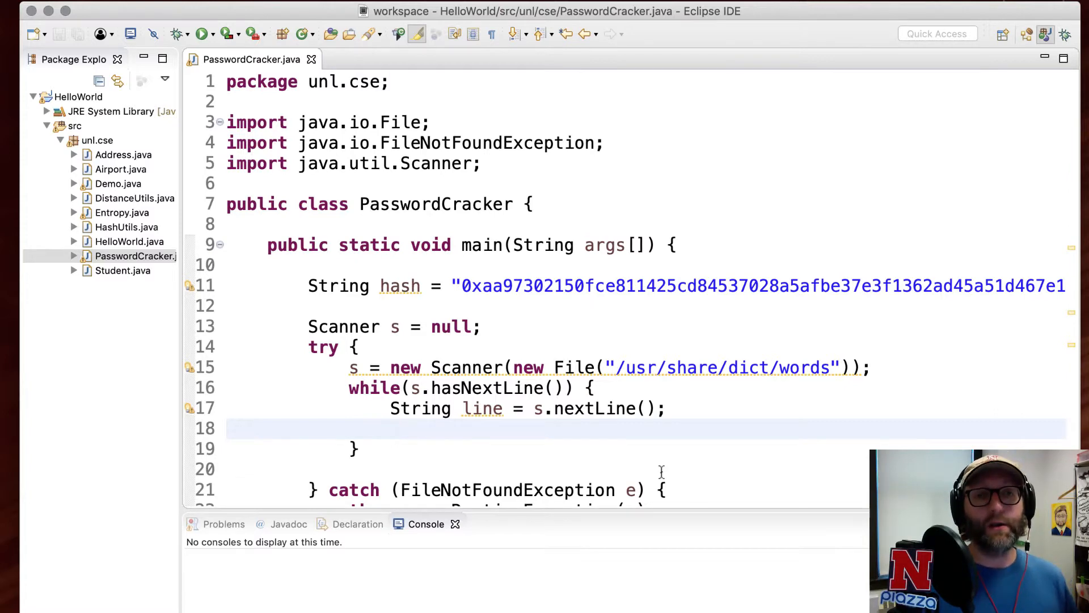
click(390, 427)
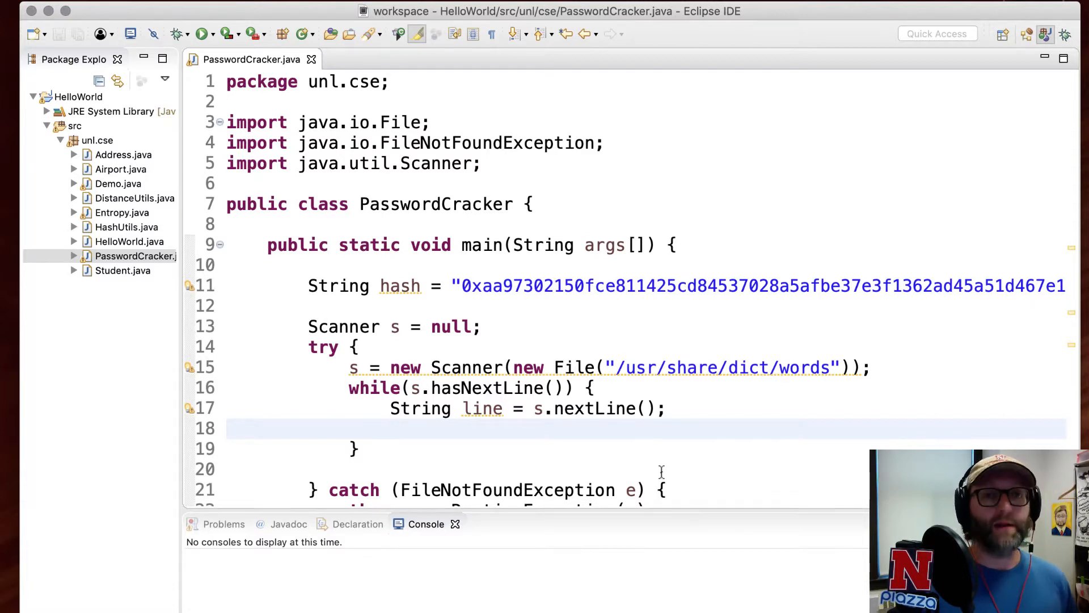
mouse_move(15, 124)
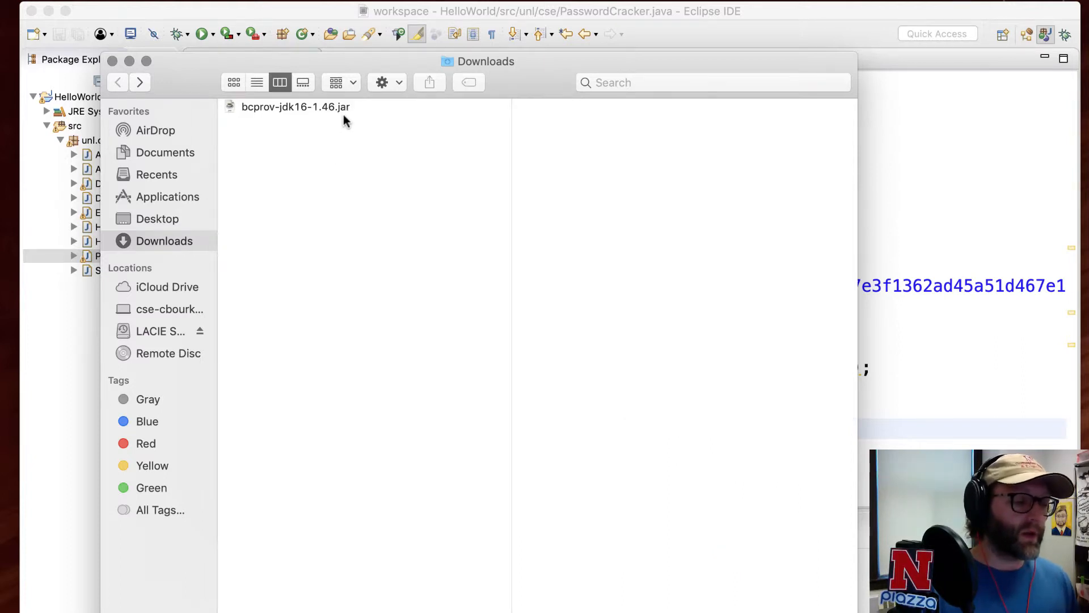
click(295, 106)
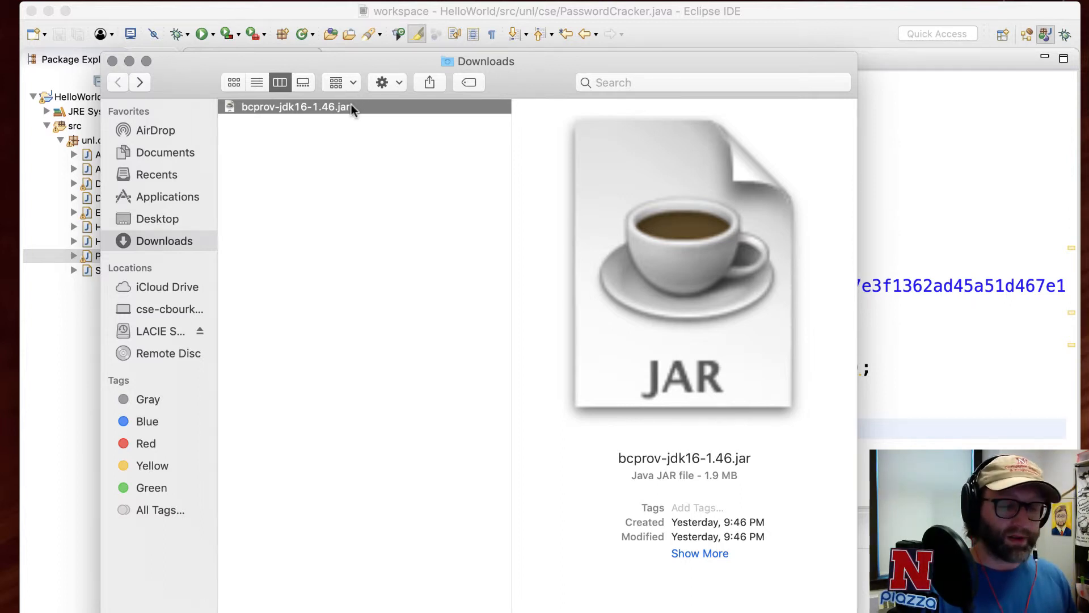
mouse_move(281, 110)
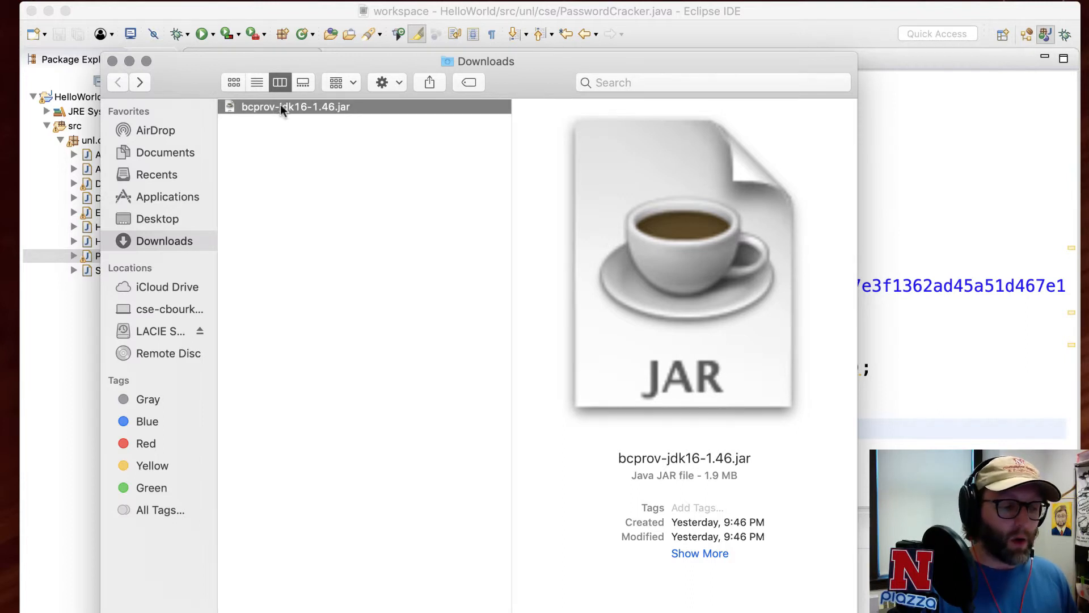
mouse_move(288, 165)
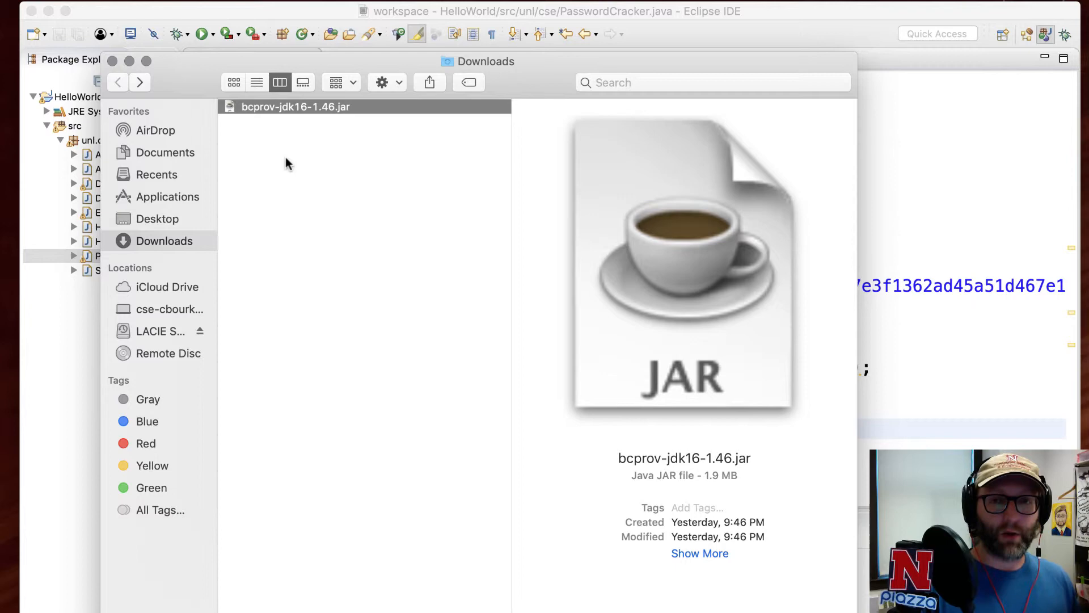
mouse_move(274, 59)
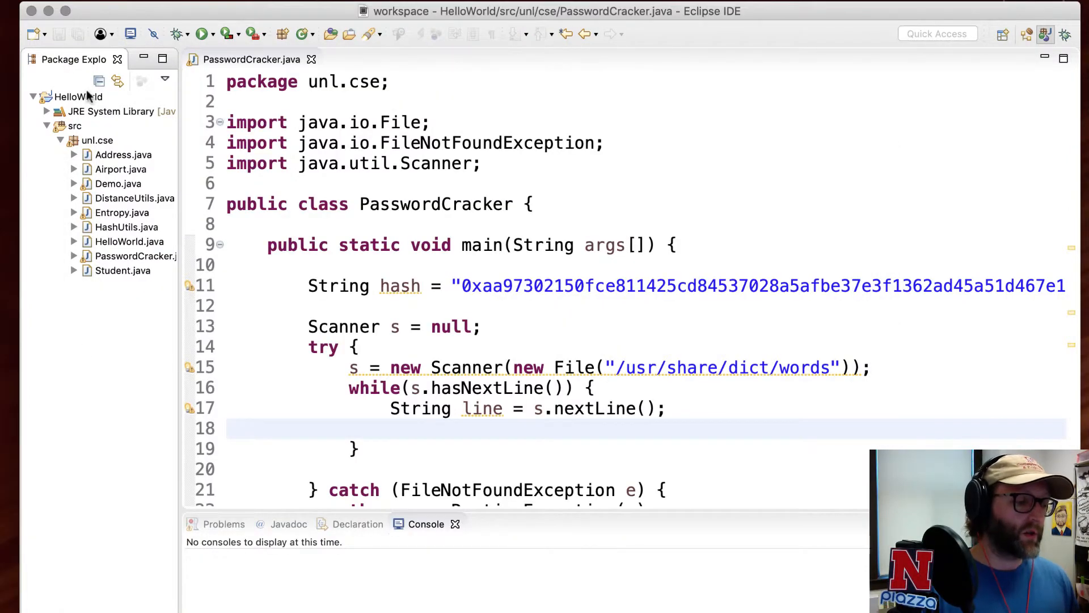
Create a lib folder in HelloWorld for bcprov-jdk16-1.46.jar and add it to the build path
right_click(77, 97)
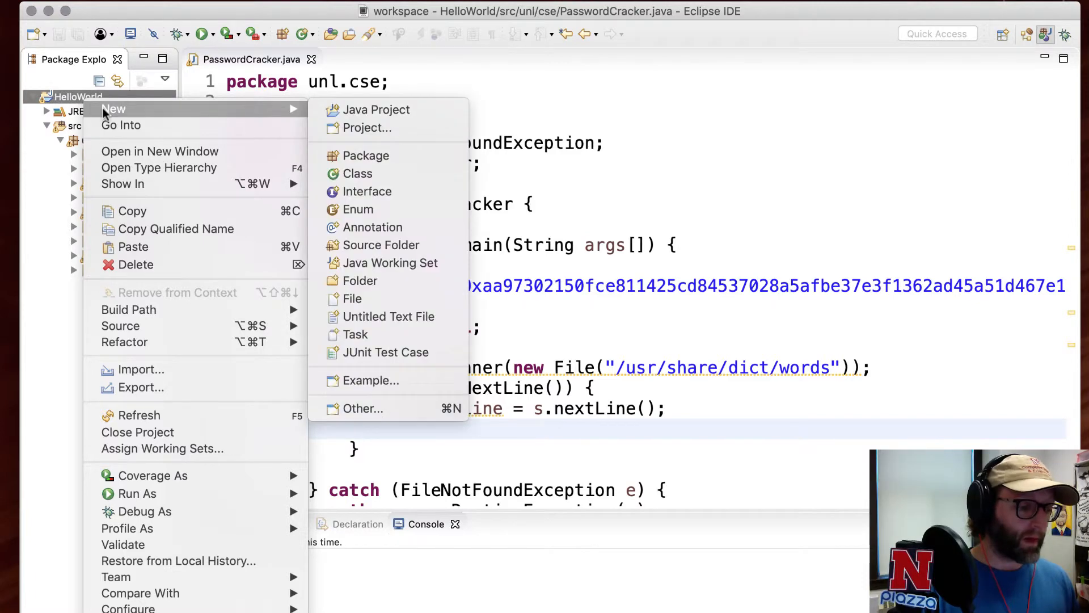
mouse_move(389, 285)
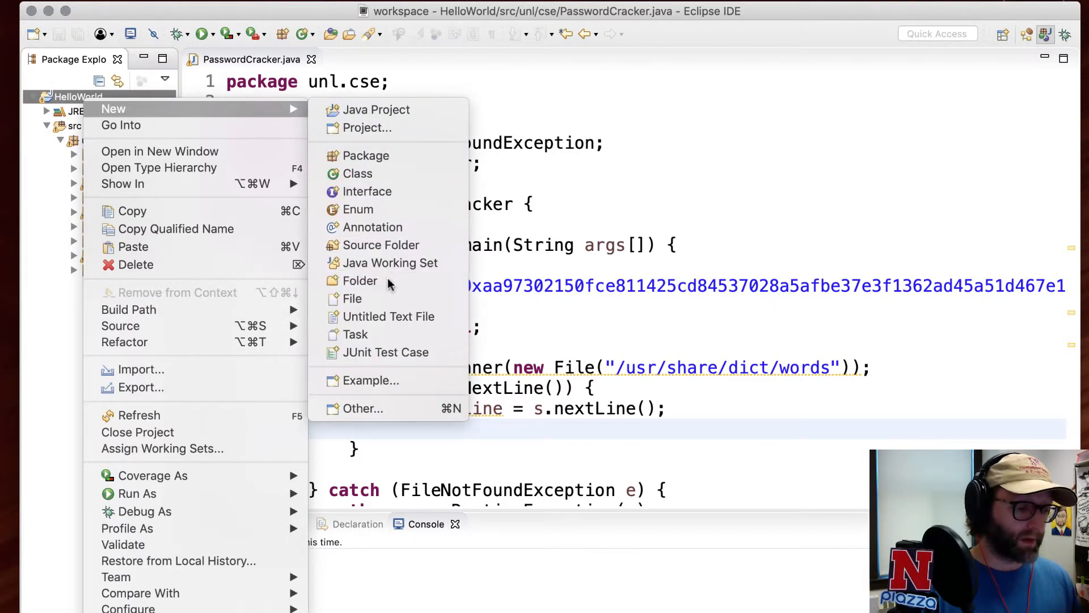
click(360, 280)
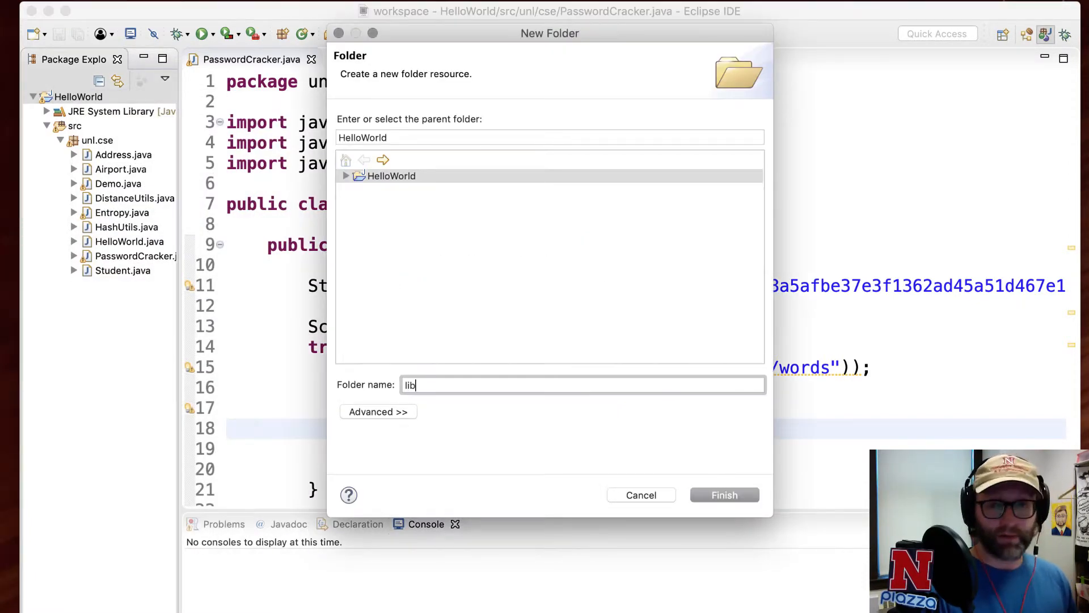
click(723, 494)
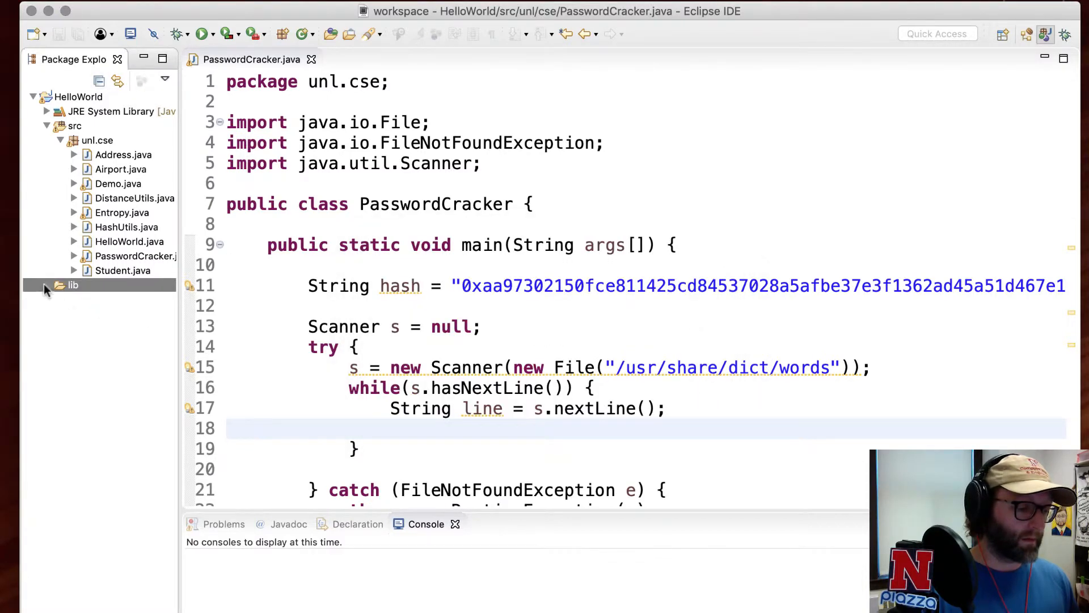
click(72, 285)
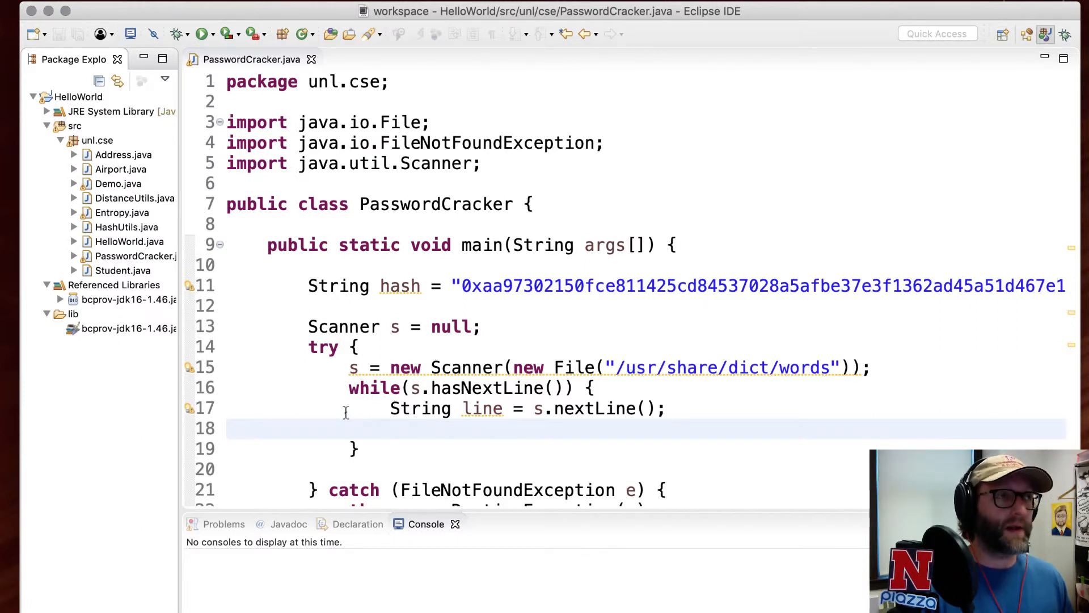
mouse_move(331, 373)
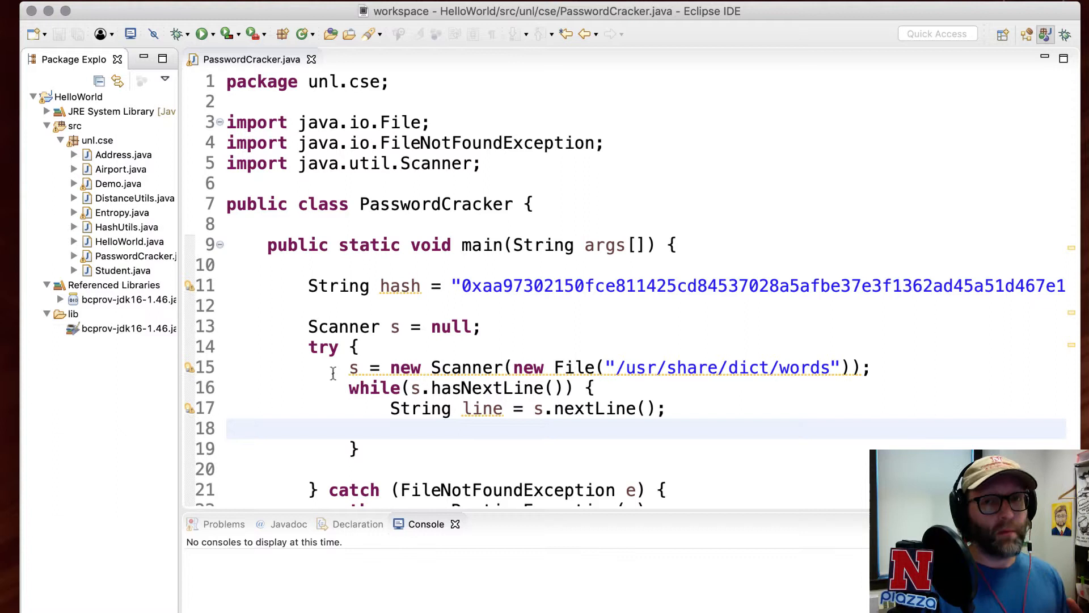
mouse_move(500, 320)
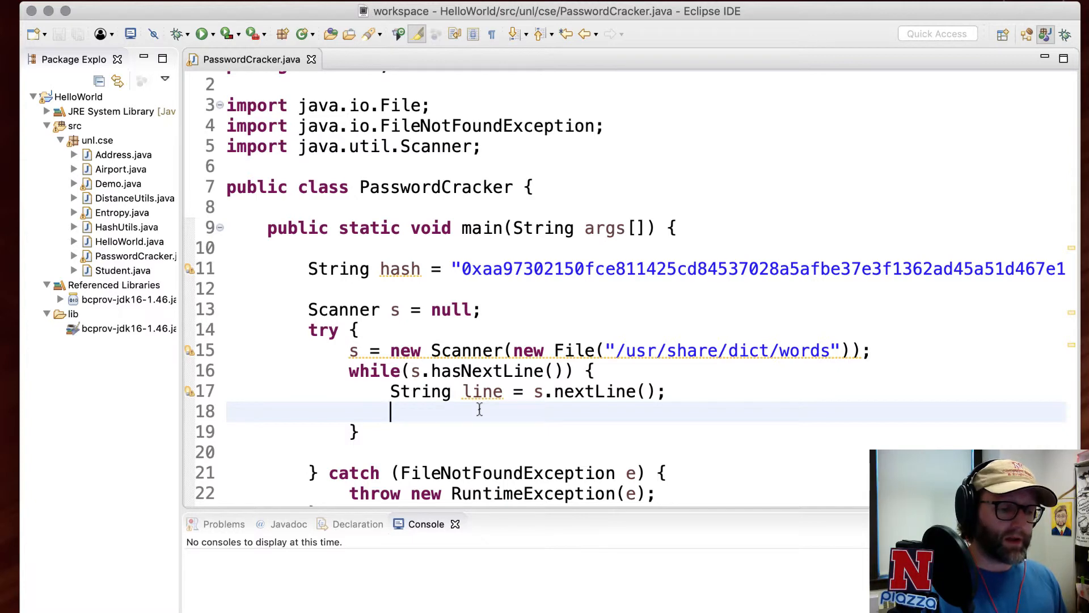
mouse_move(493, 390)
text(word)
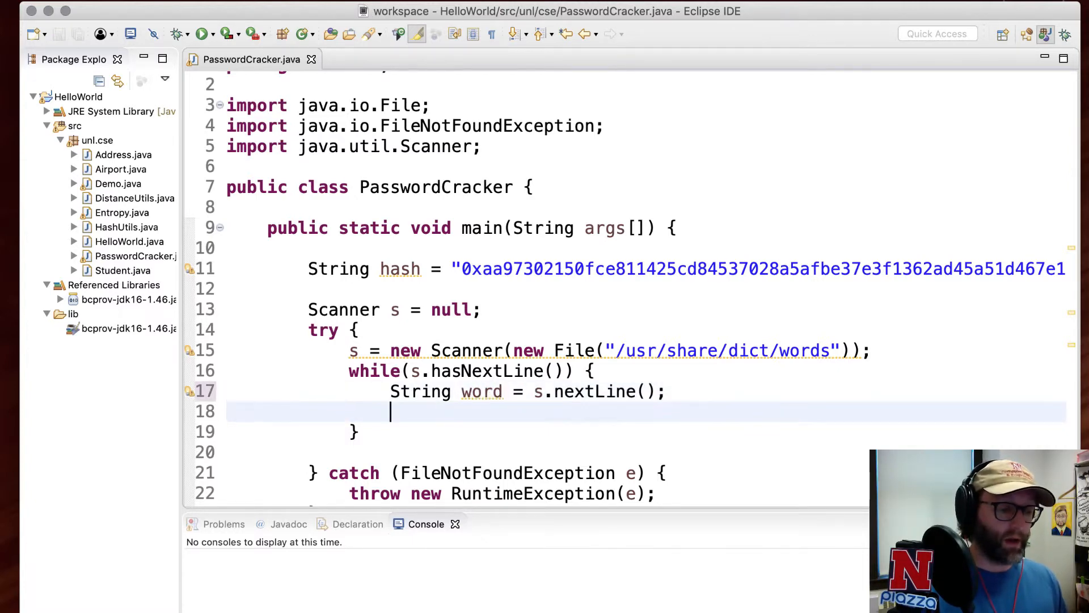
Start a hash variable in the loop and check HashUtils for its sha256Hash method
text(String hash)
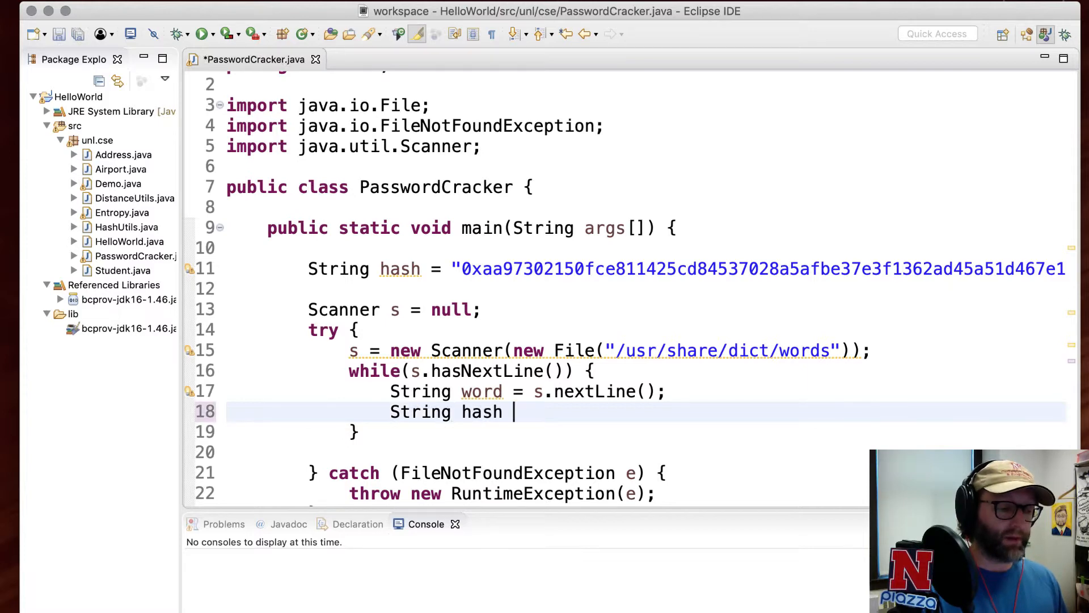
text(=)
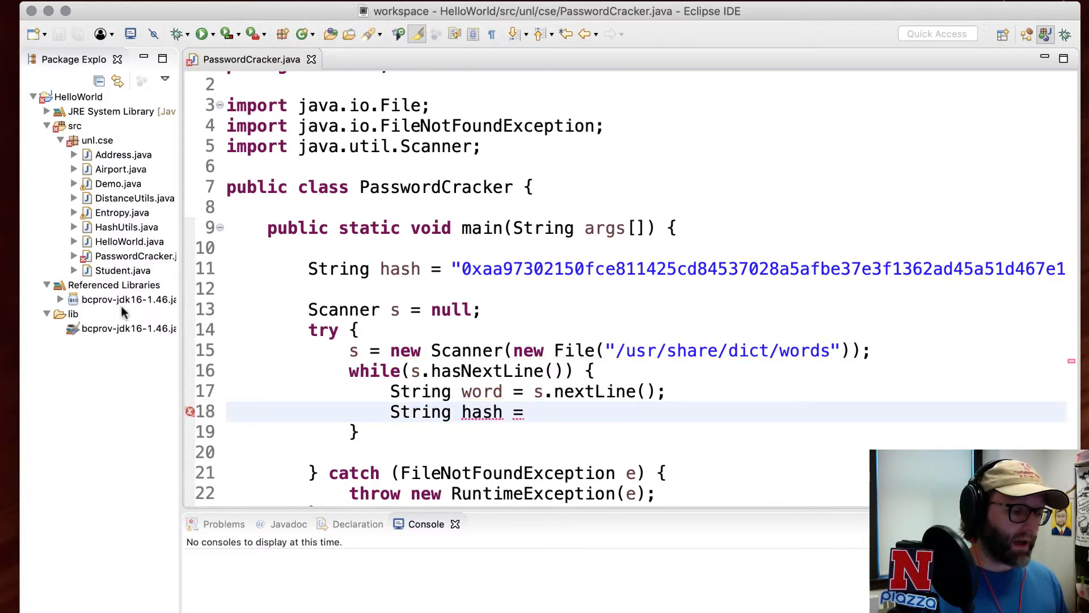
click(127, 227)
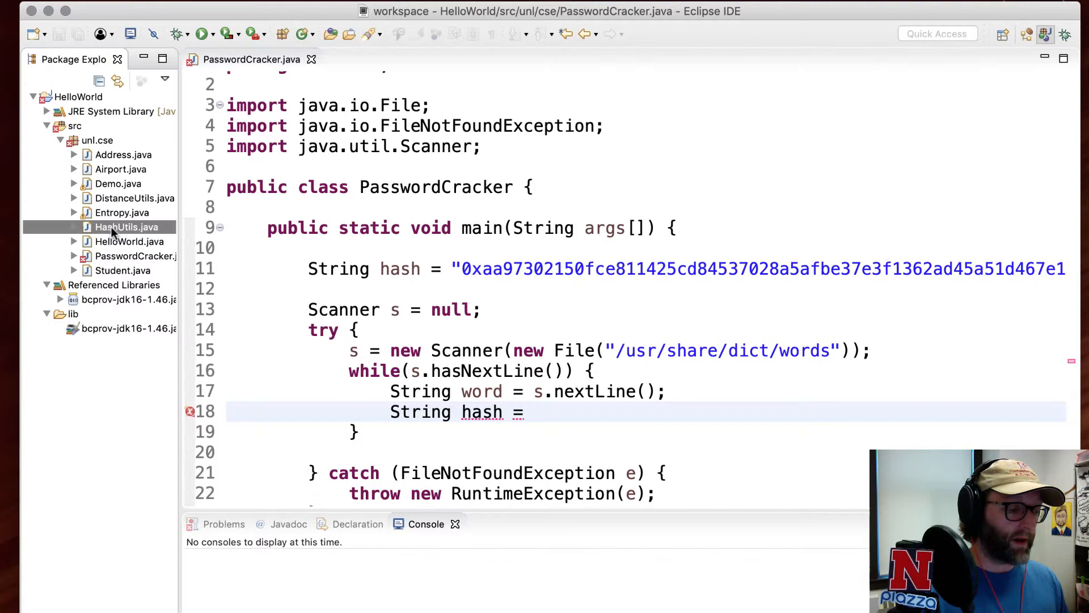
double_click(126, 226)
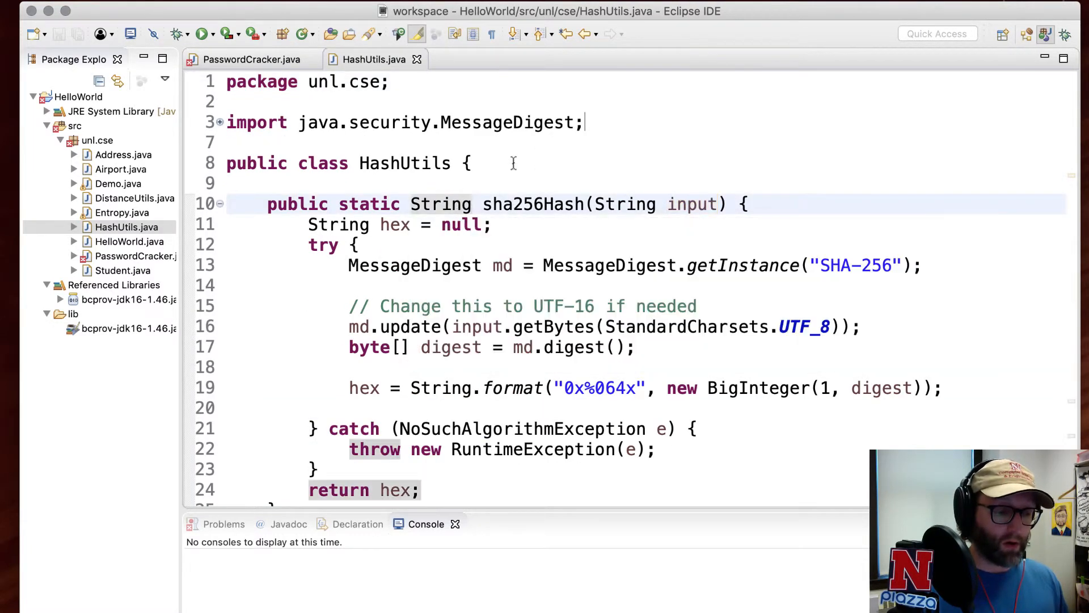
mouse_move(250, 59)
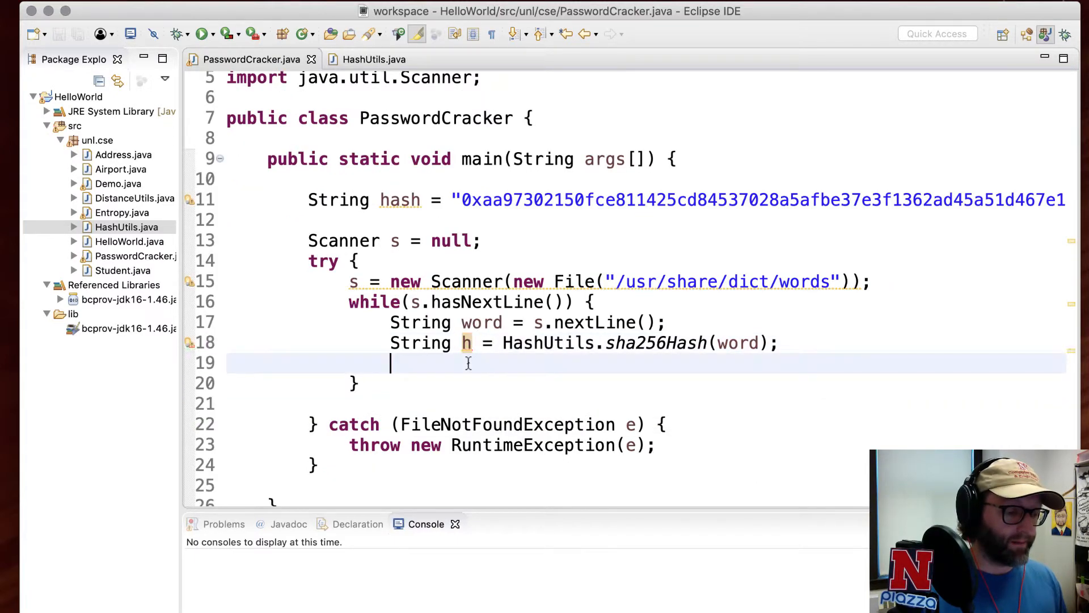
Print each word followed by " -> " and its hash h
text(System)
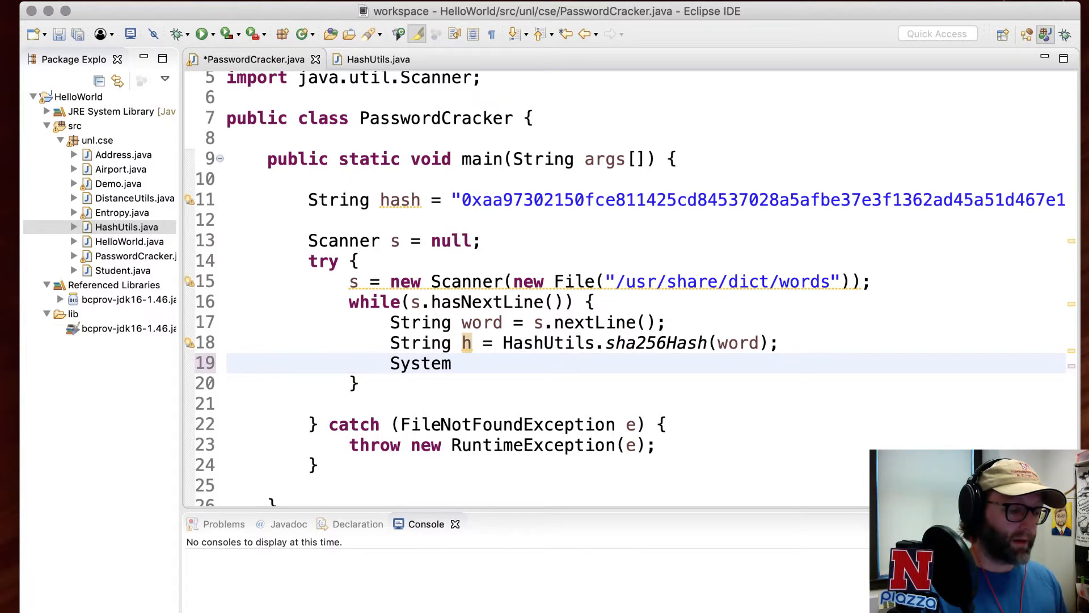
text(.out.println(");)
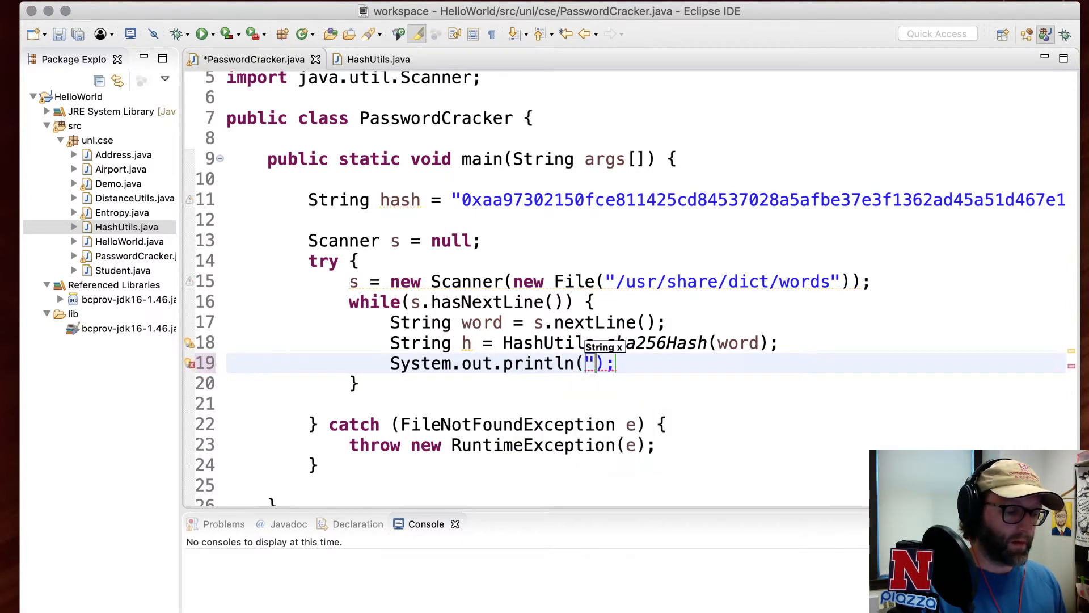
text(wor)
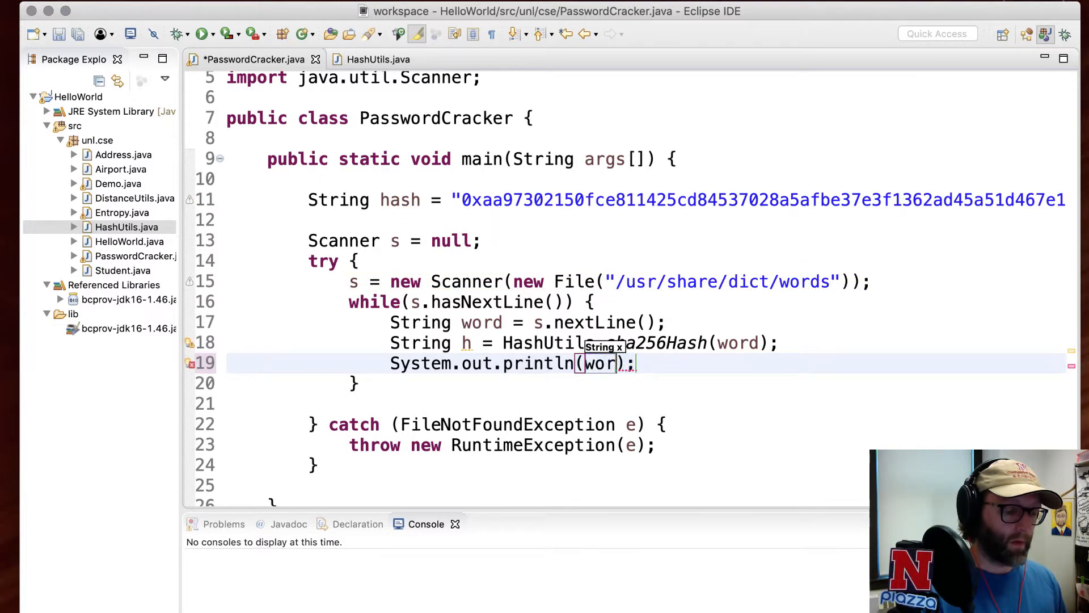
text(" -)
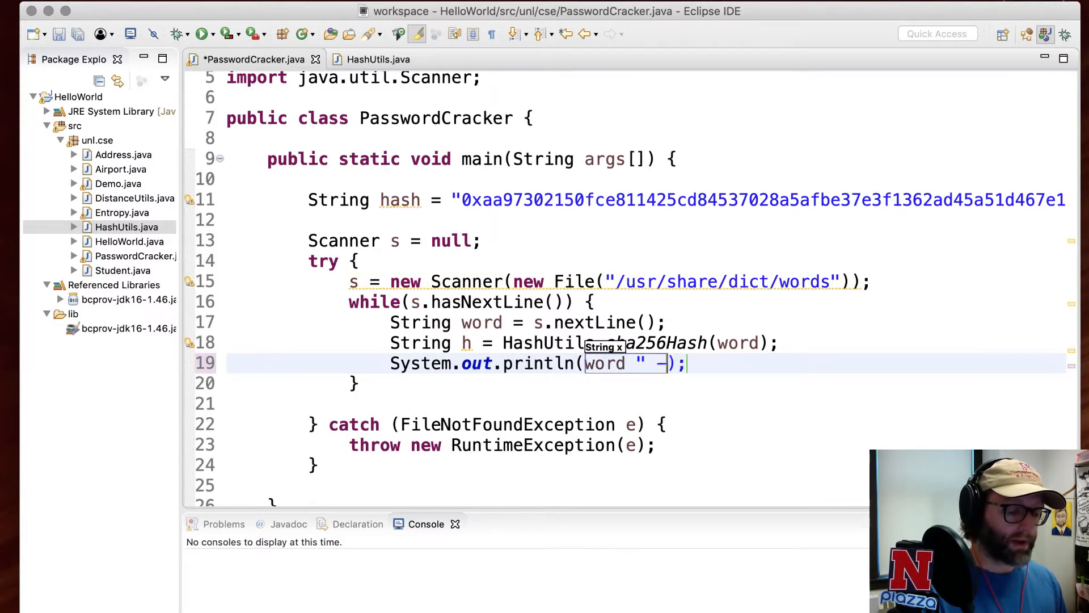
text(> " + h)
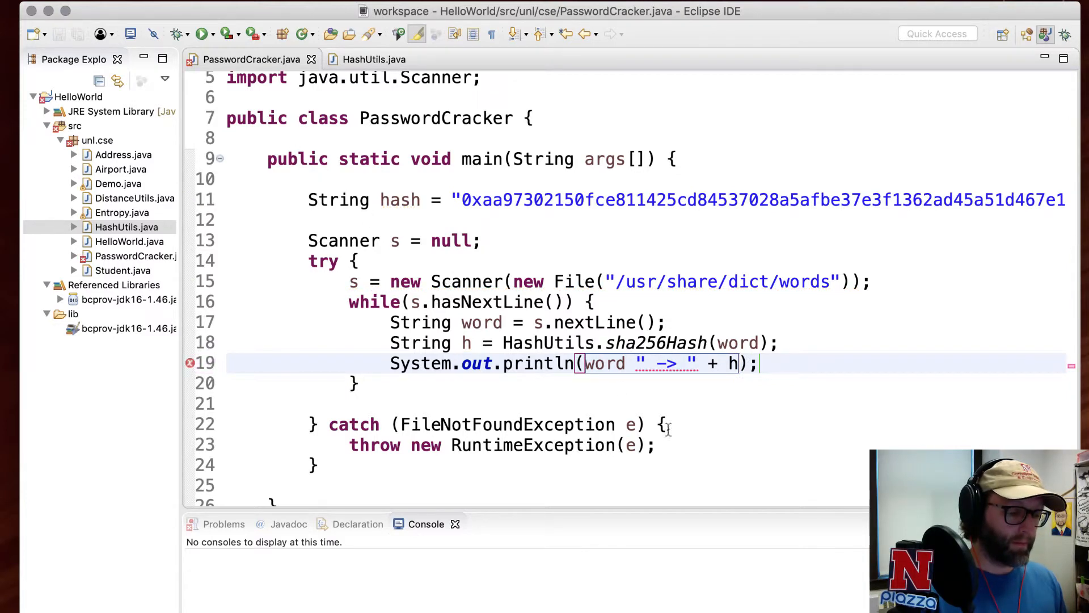
text(+)
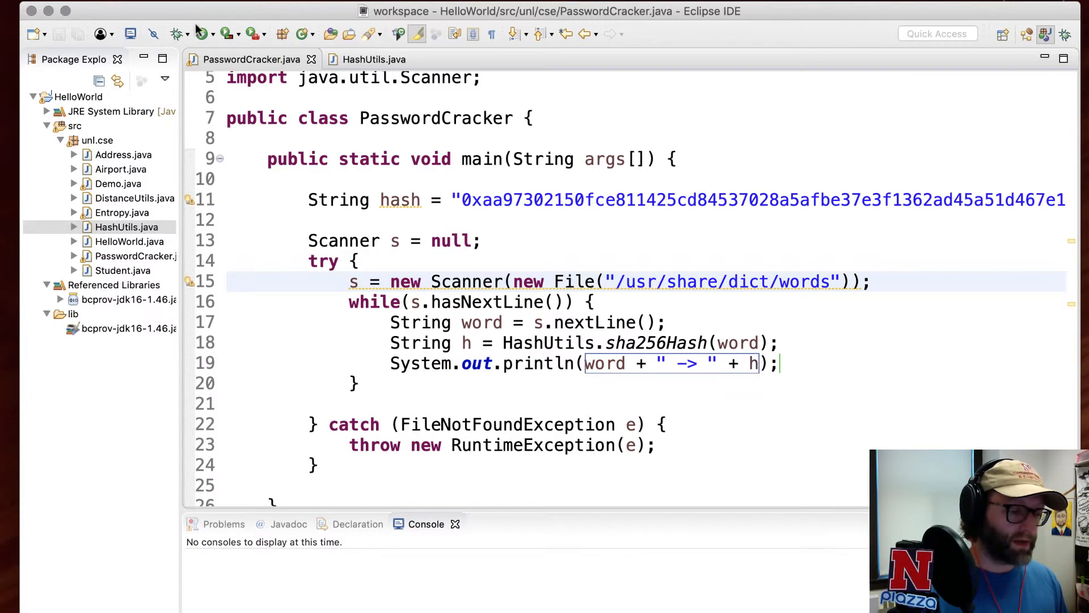
Run, stop and rerun PasswordCracker until the console lists words and hashes through 'unconceivably'
click(201, 34)
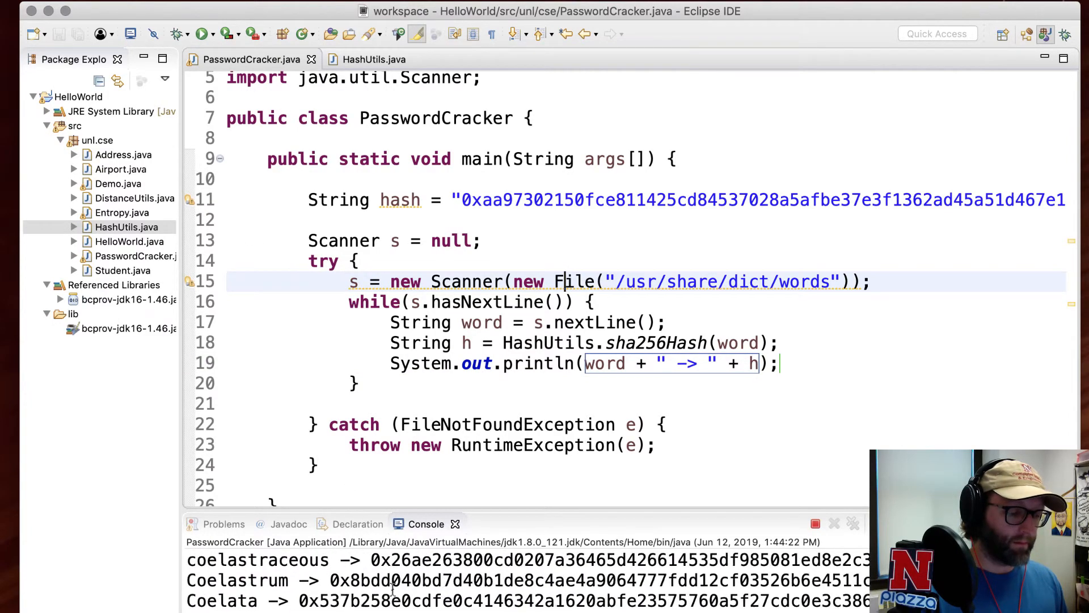
click(816, 523)
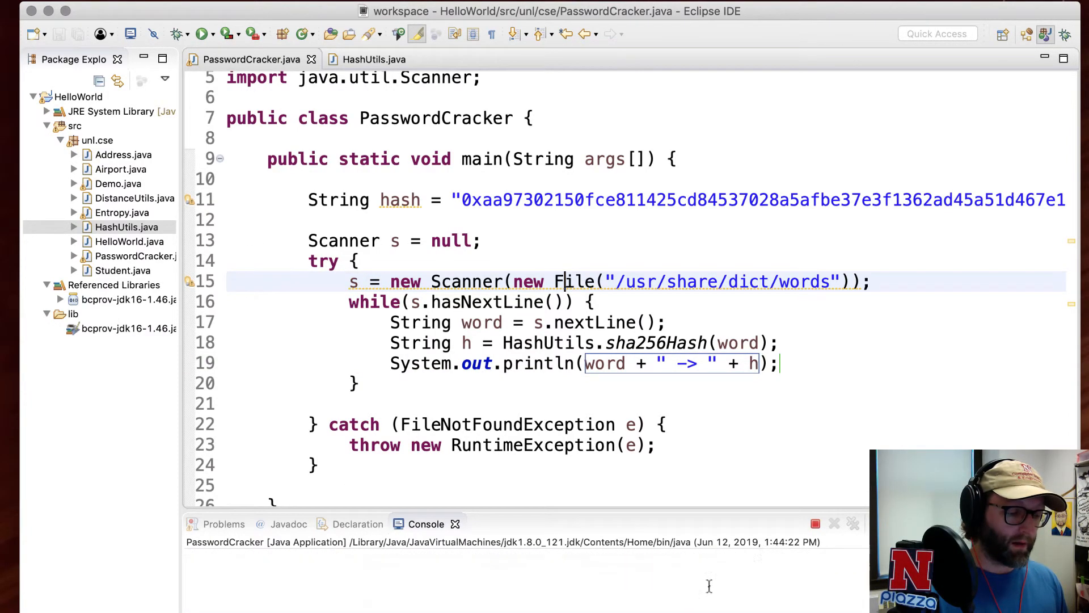
click(202, 33)
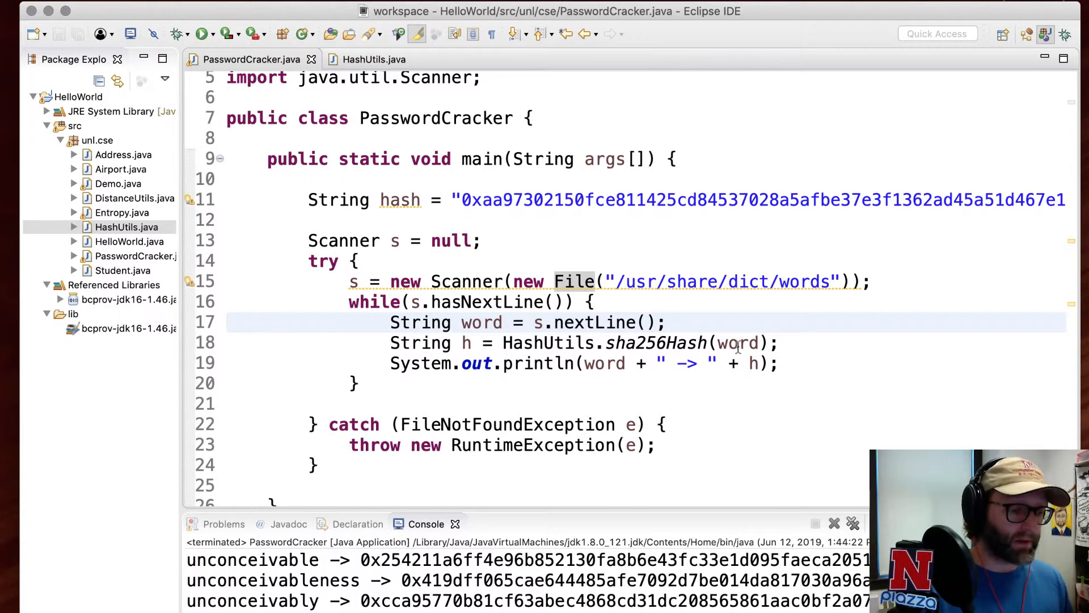
Wrap the println in if (word.equals("password")) { ... } so only that word prints
text(if()
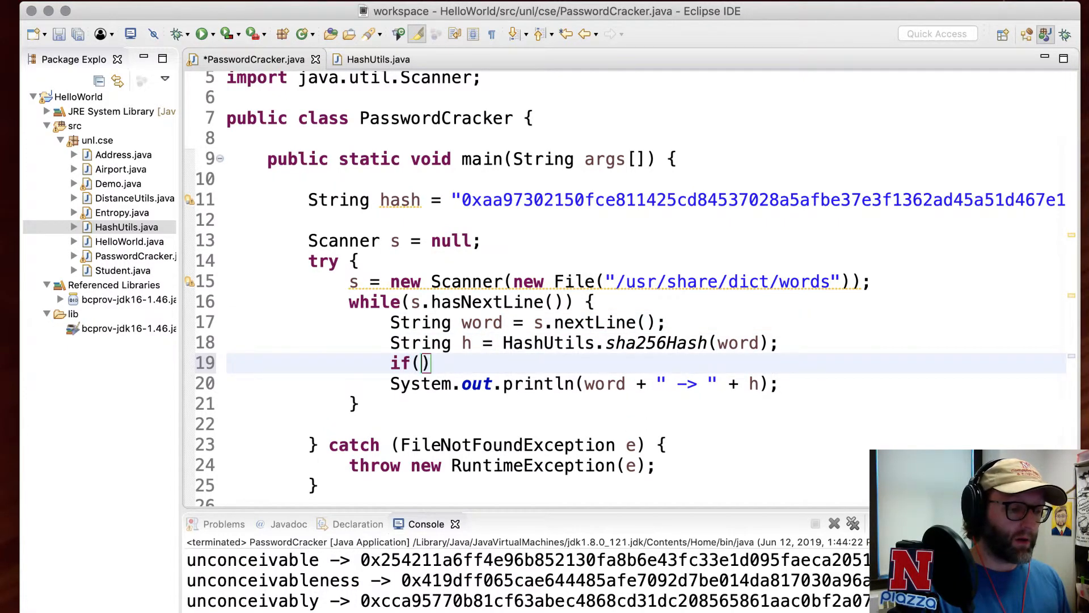
text(word.equals("password)
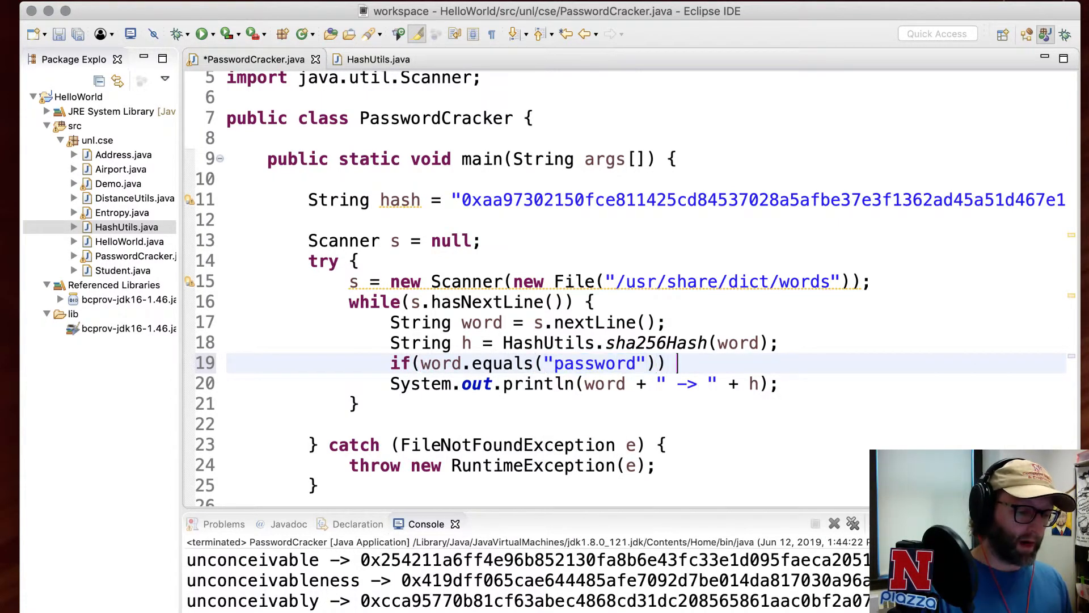
text({)
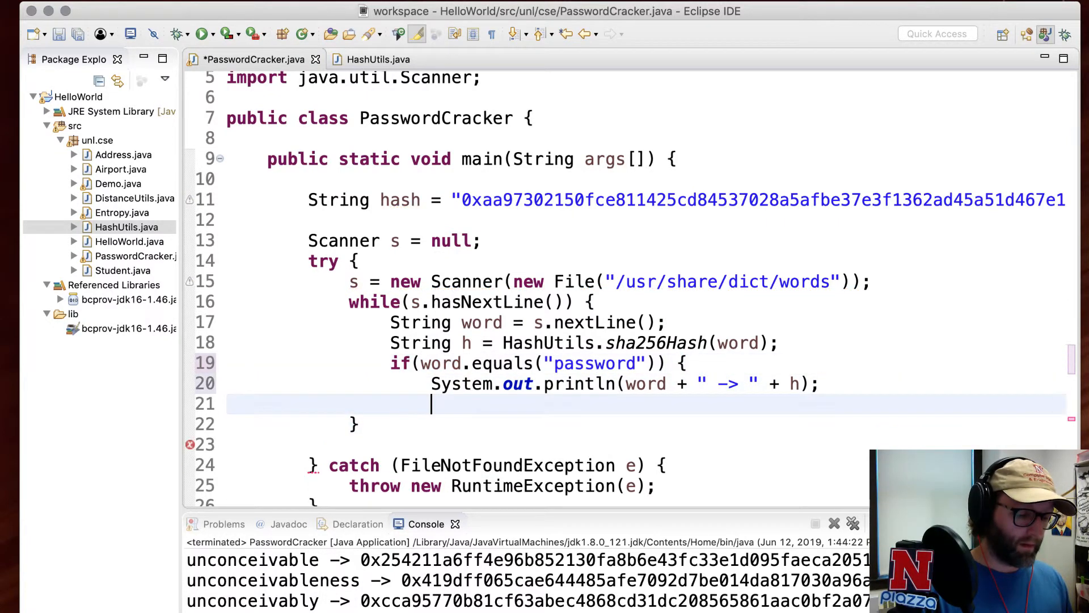
Run PasswordCracker to show only password and its SHA-256 hash, then place the caret at the condition
click(201, 33)
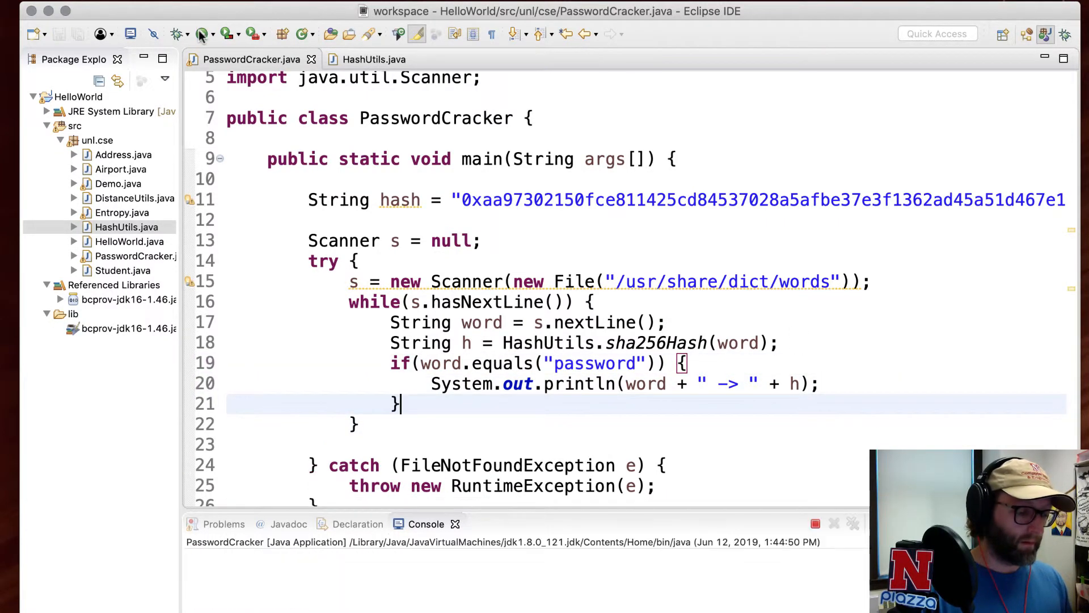
click(201, 34)
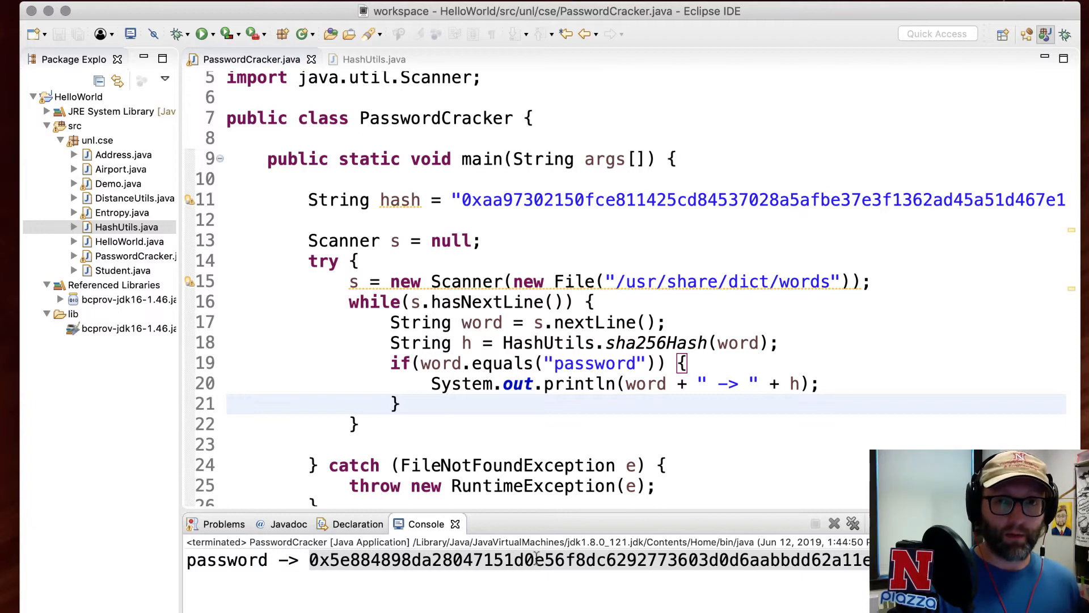
mouse_move(516, 451)
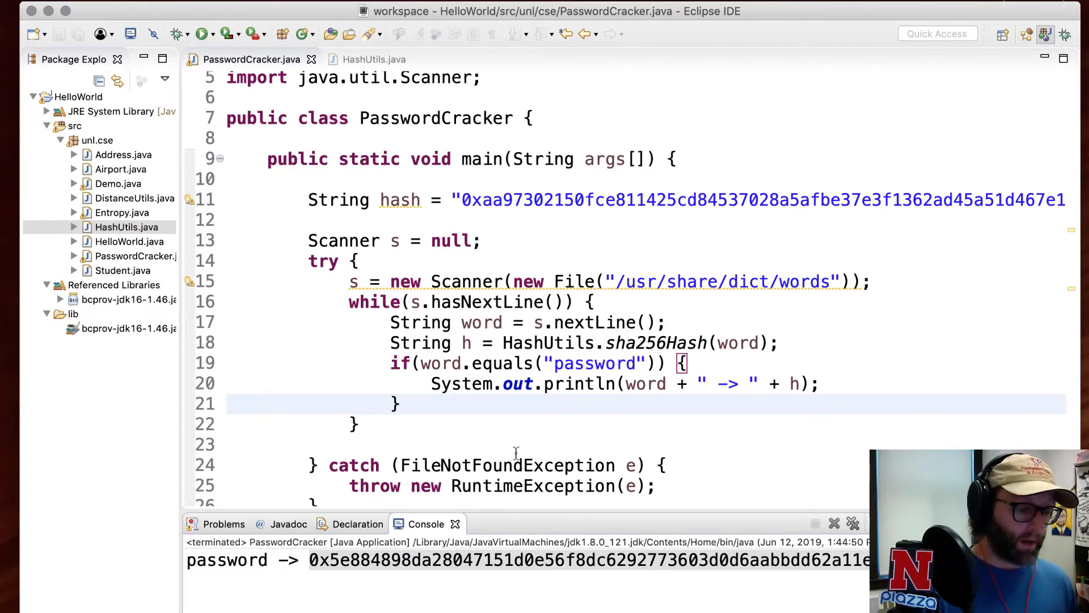
click(589, 362)
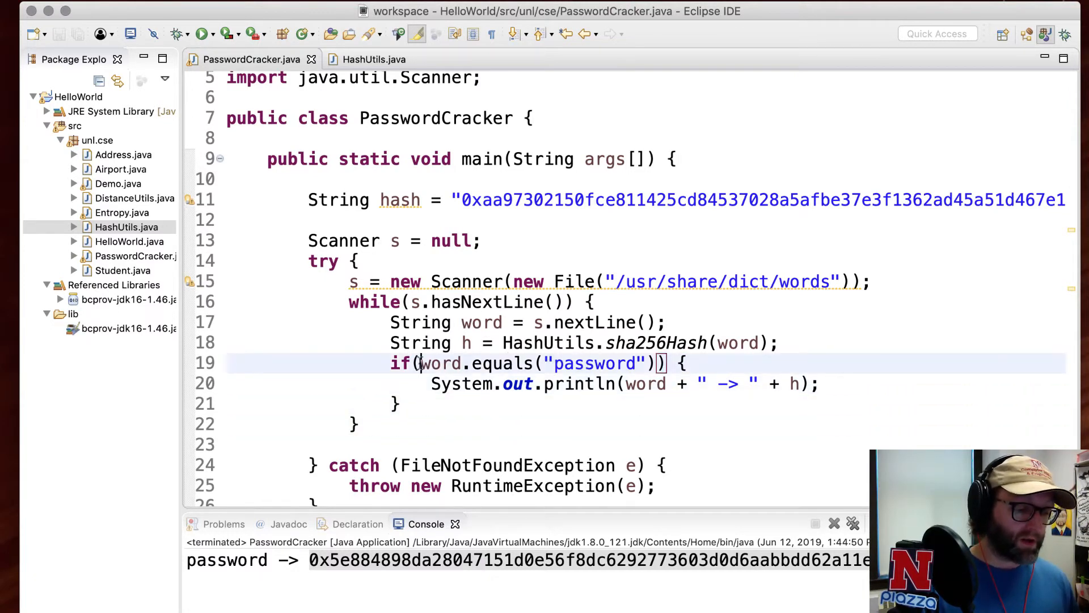
Change the test to hash.equals(h), print "Cracked password: " + word, and run to reveal computer
text(hash)
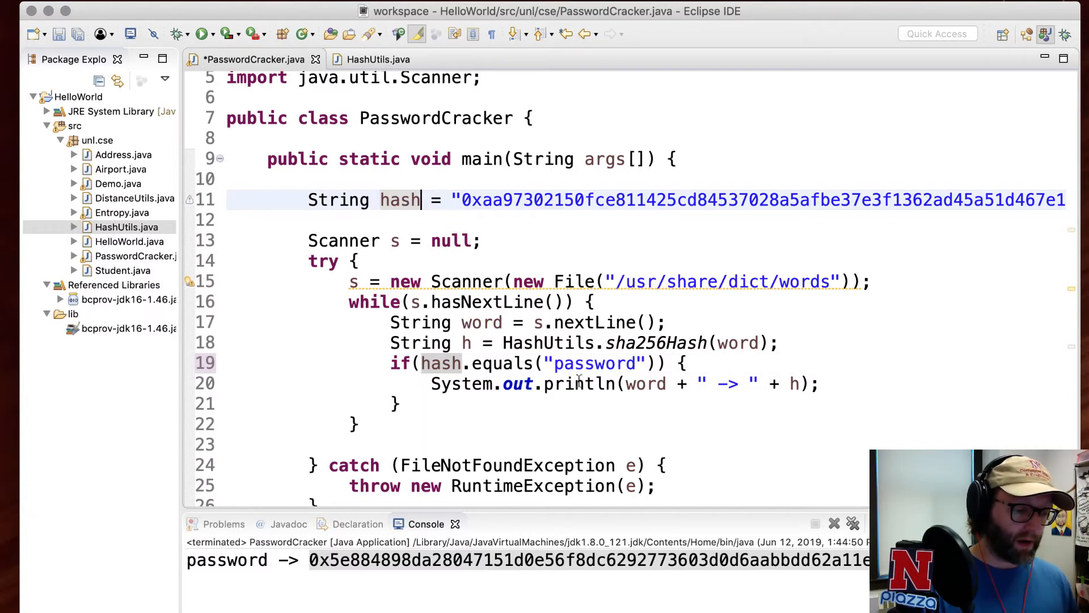
click(639, 362)
text(h)
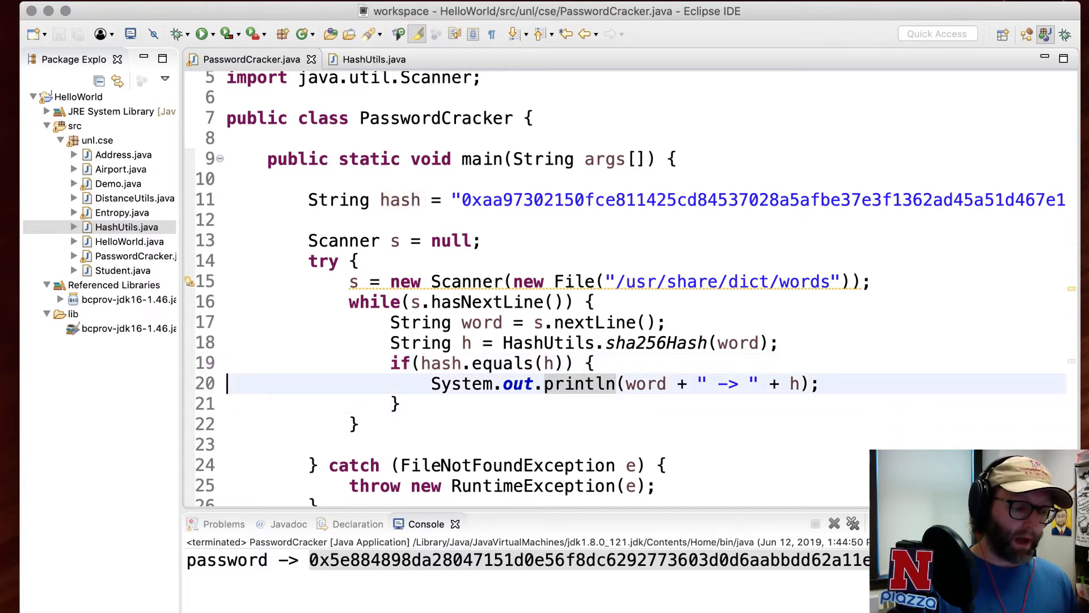
text(System.out.println("Cras)
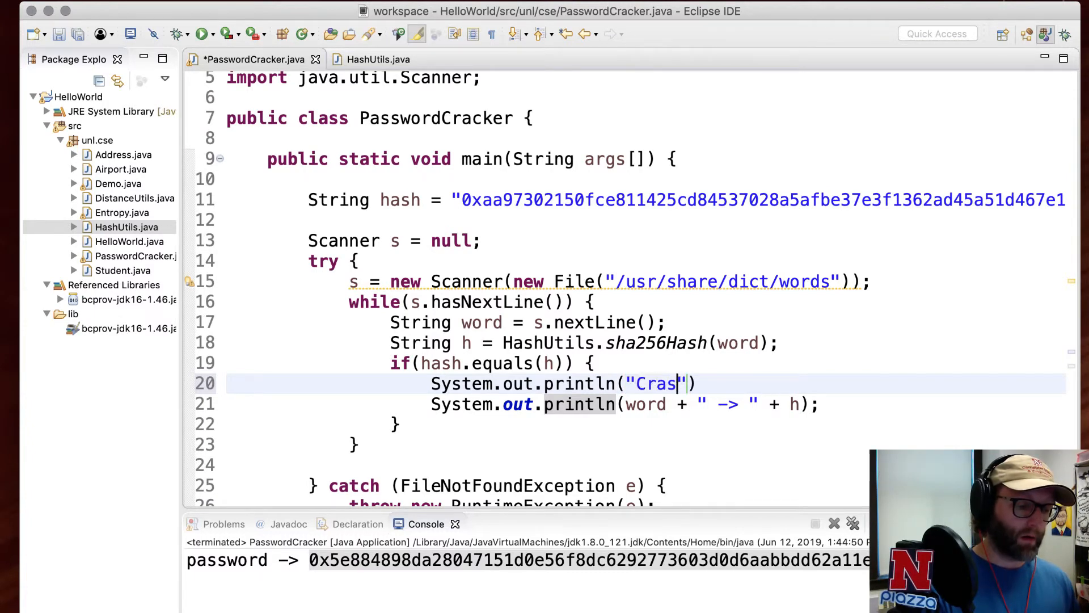
text(ked password:)
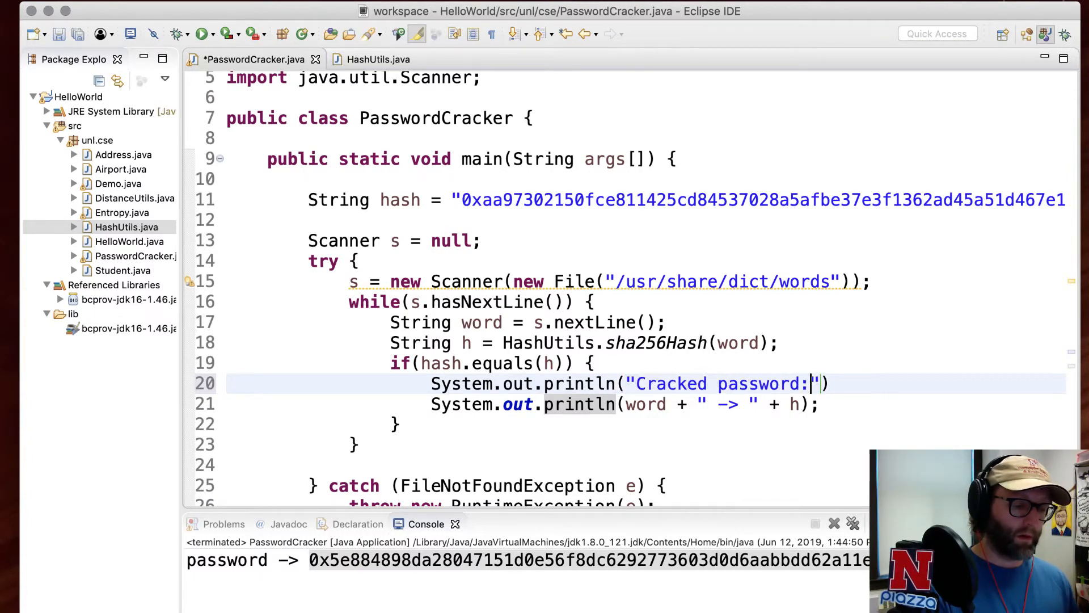
text(" + ))
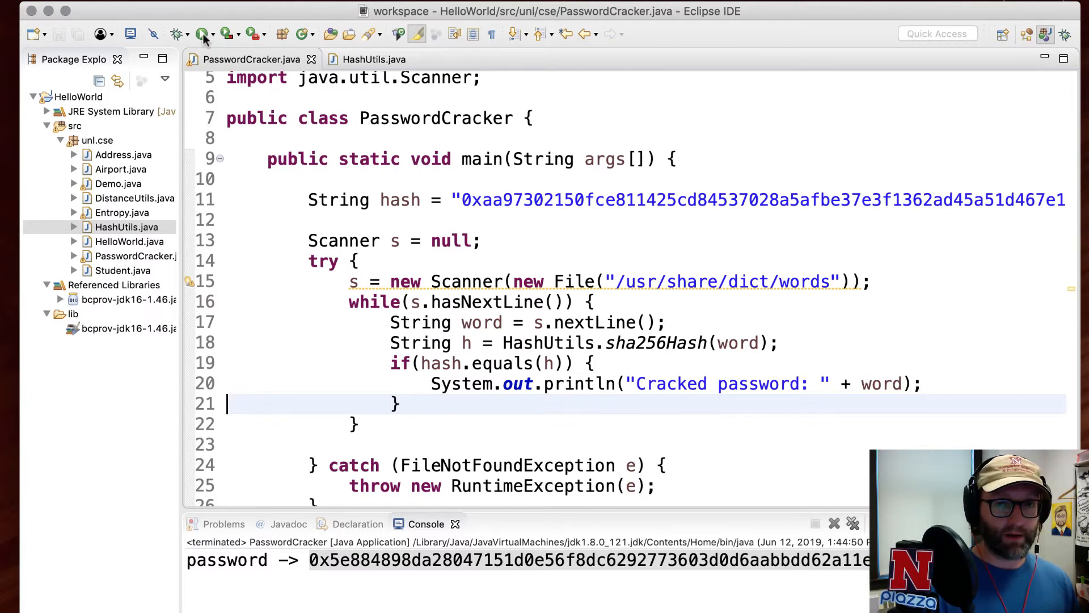
click(202, 33)
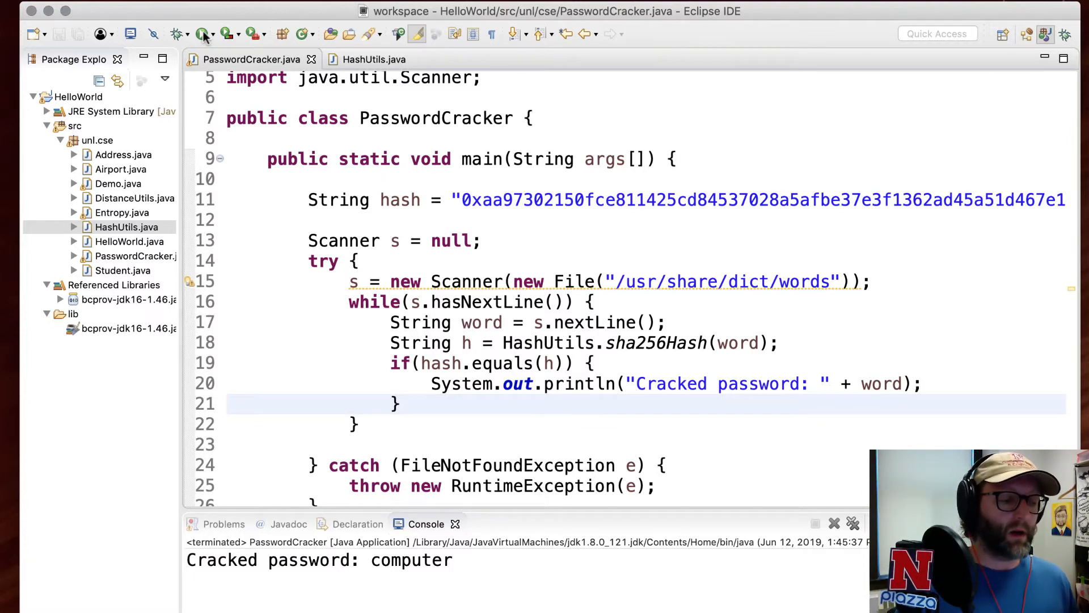
click(229, 403)
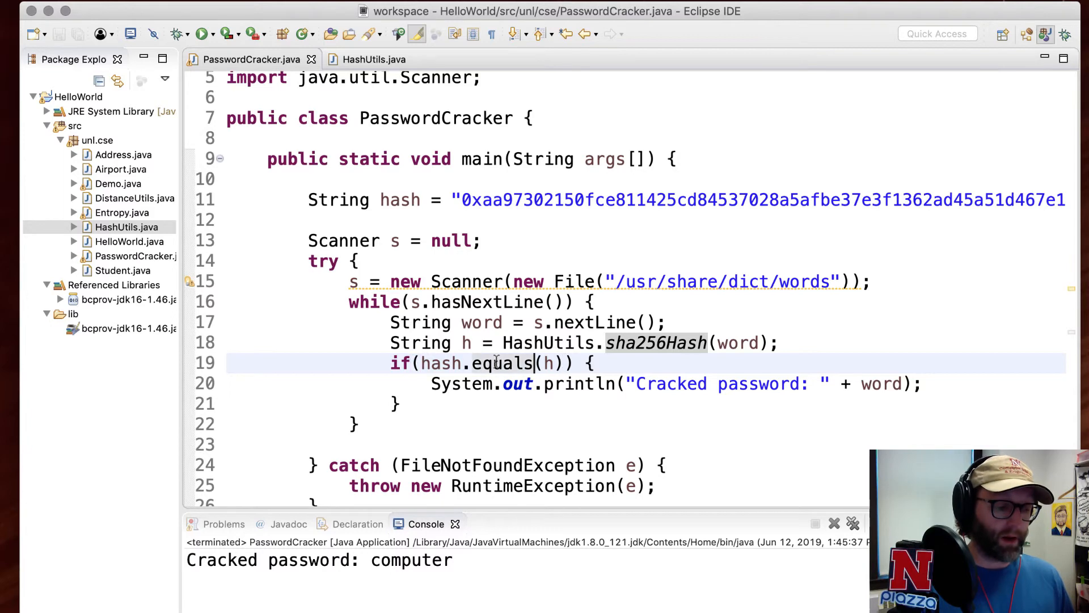
mouse_move(500, 363)
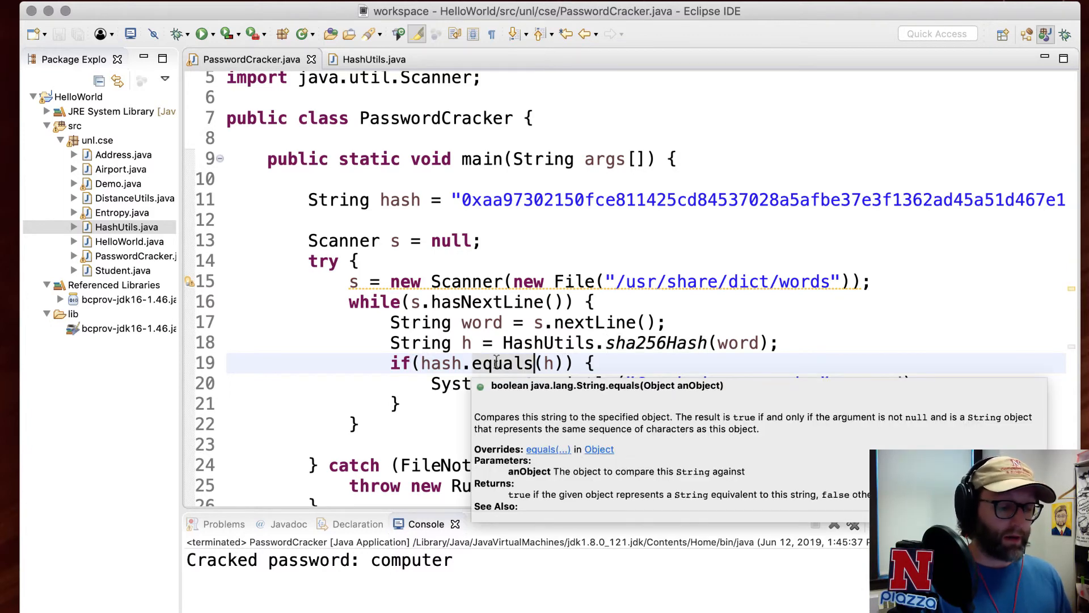
Rewrite the hash check as hash.compareTo(h) == 0 and save the file
text(compareTo)
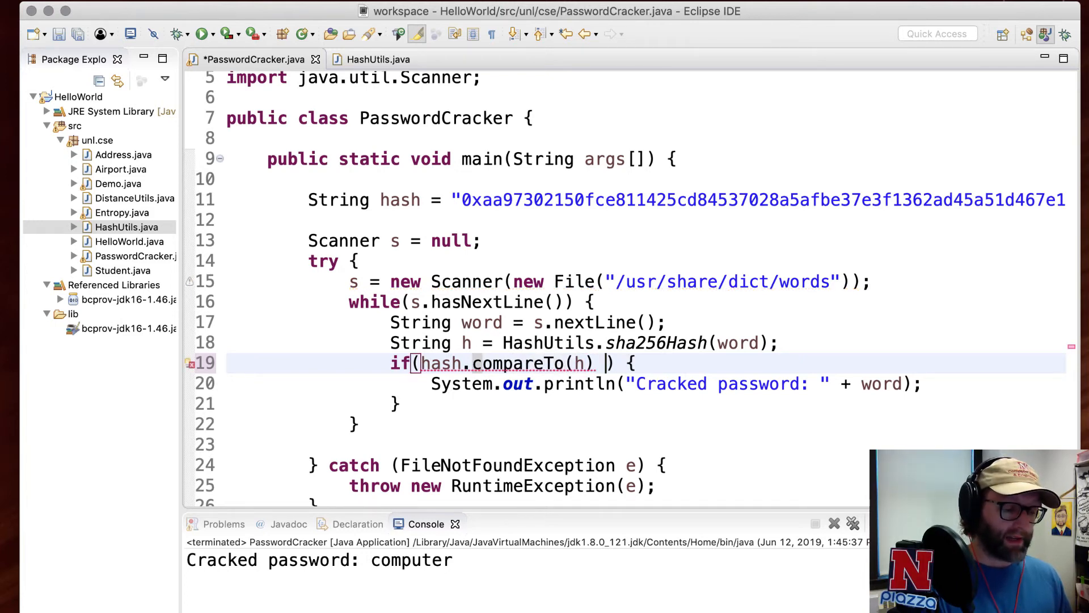
text(== 0)
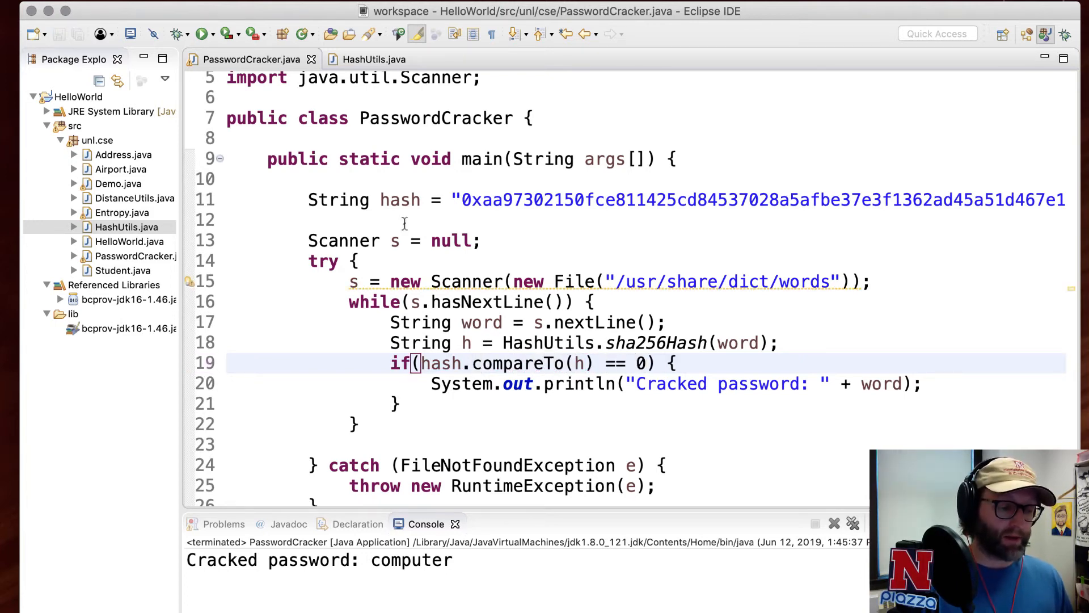
mouse_move(467, 370)
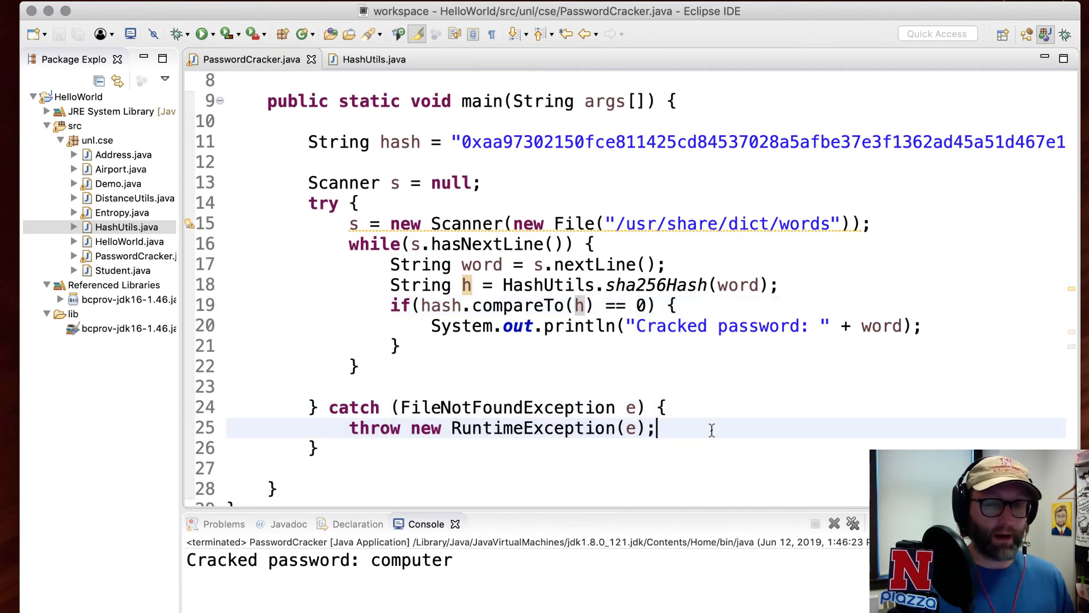
mouse_move(507, 428)
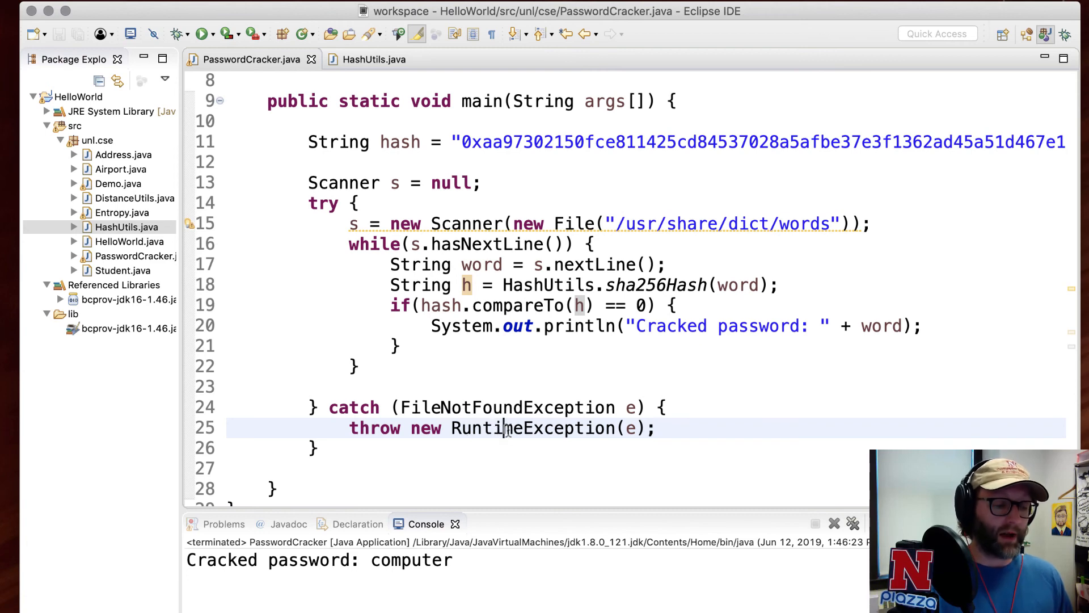
click(635, 387)
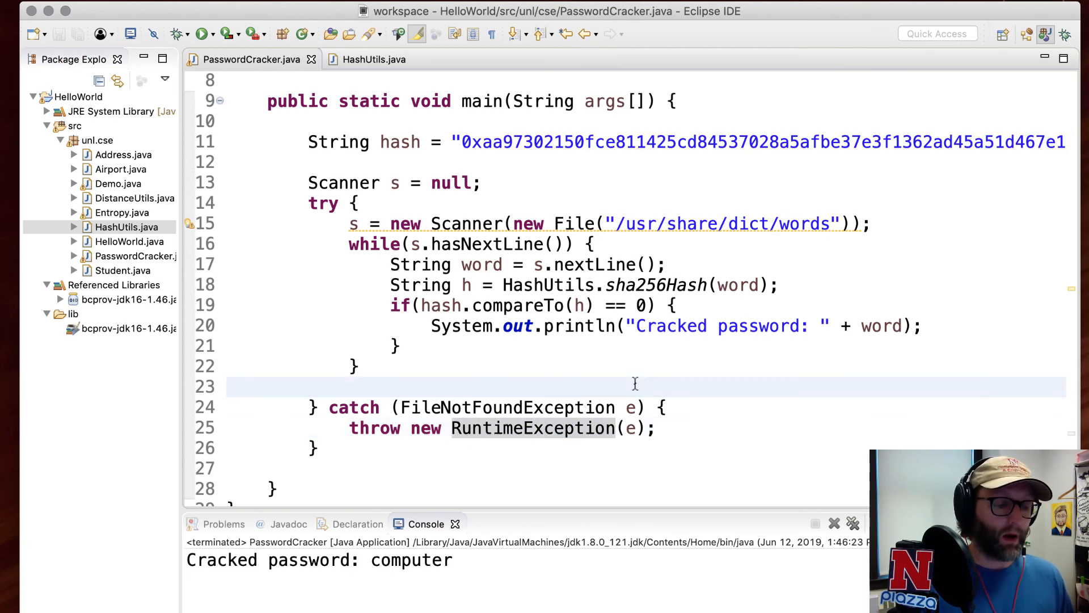